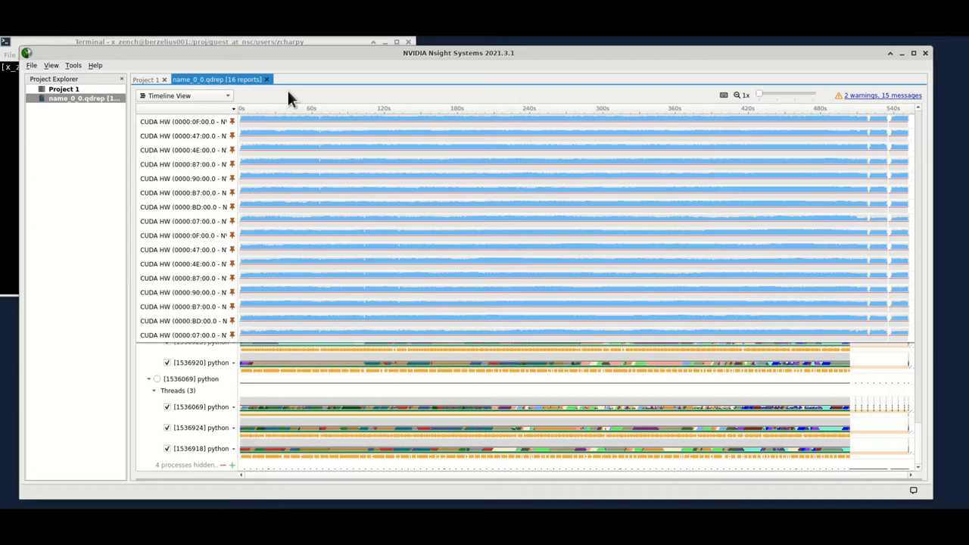
mouse_move(42, 59)
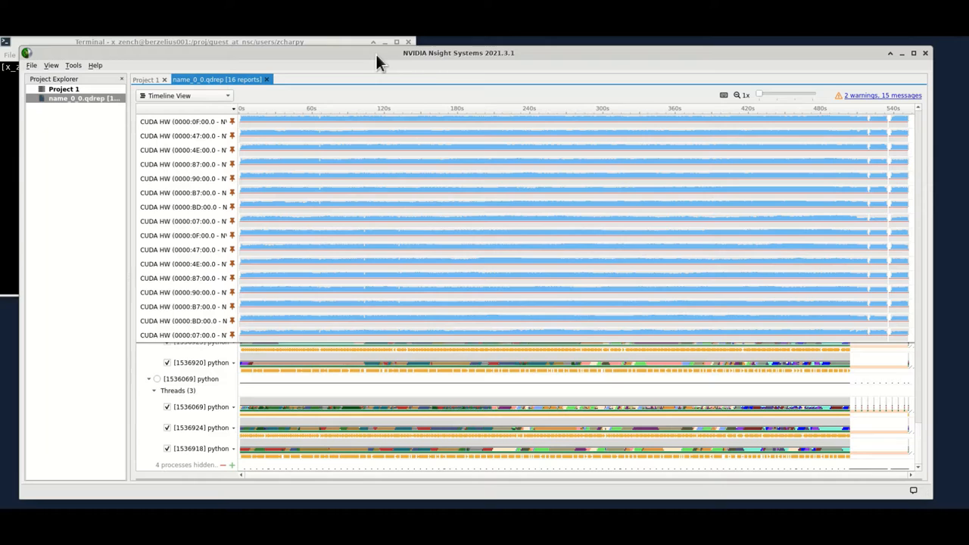
mouse_move(445, 68)
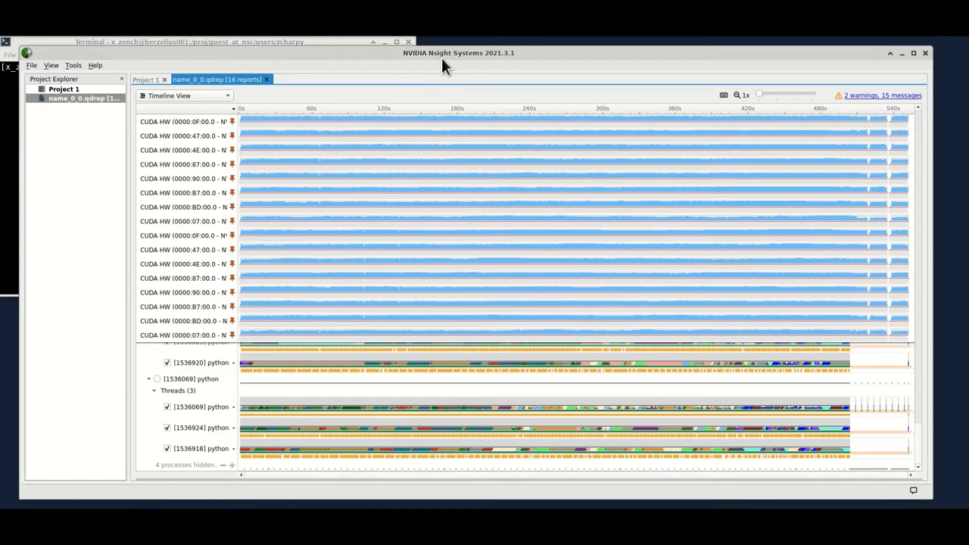
mouse_move(486, 70)
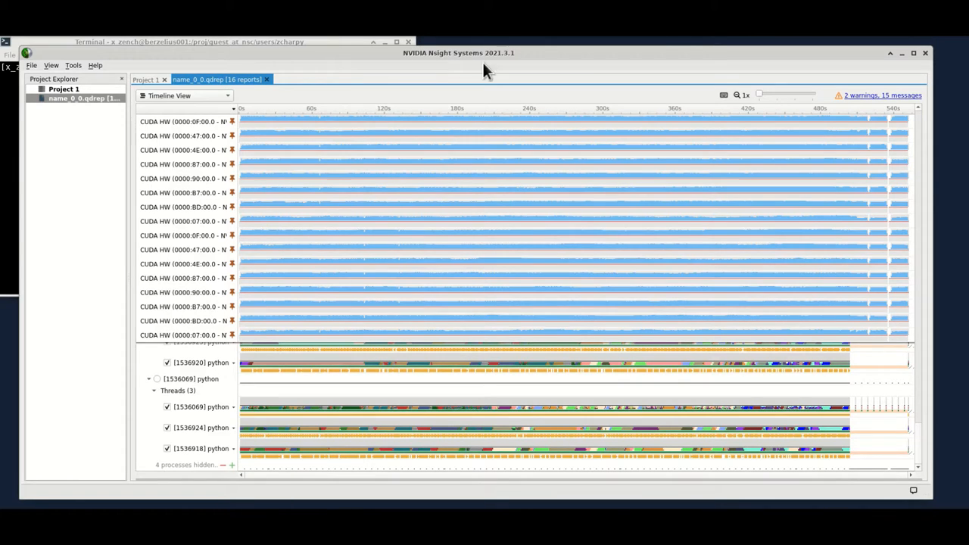
mouse_move(489, 65)
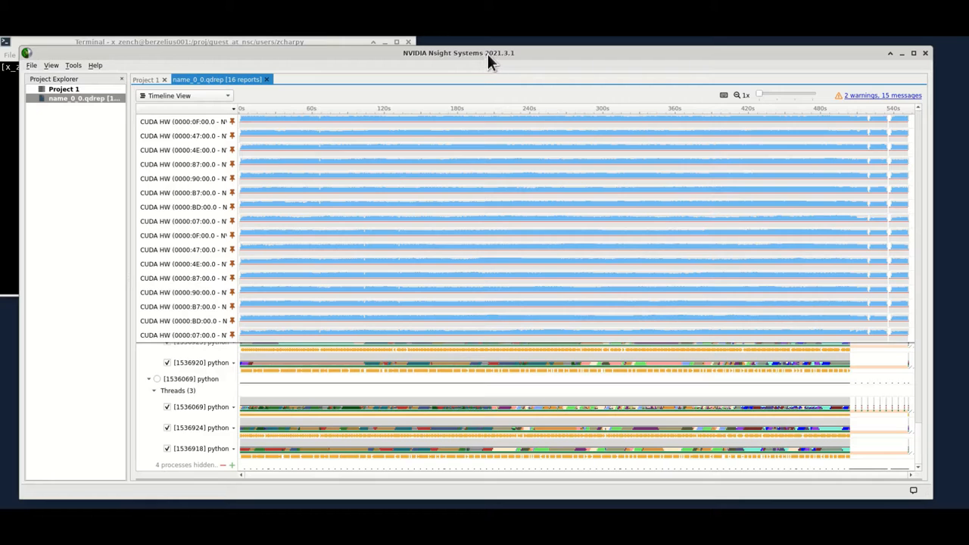
mouse_move(510, 65)
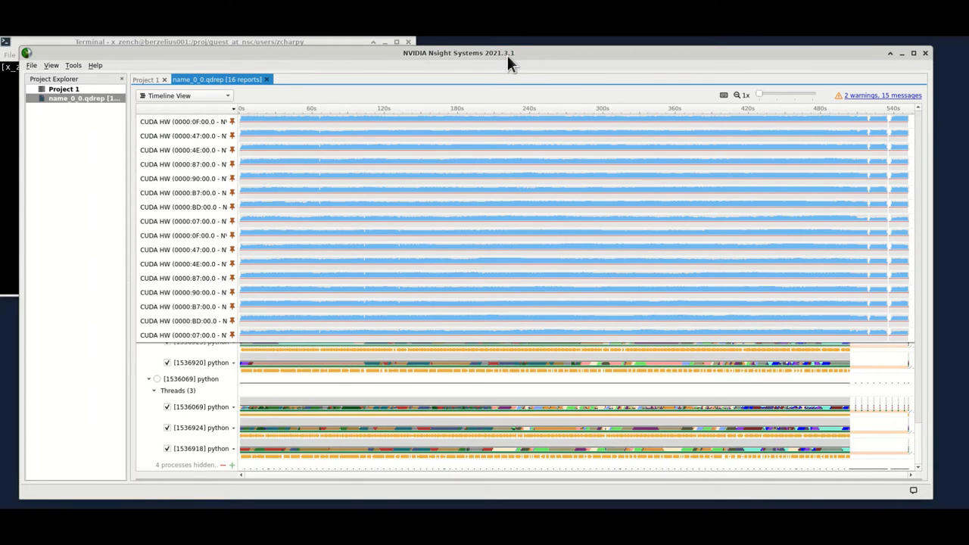
mouse_move(485, 68)
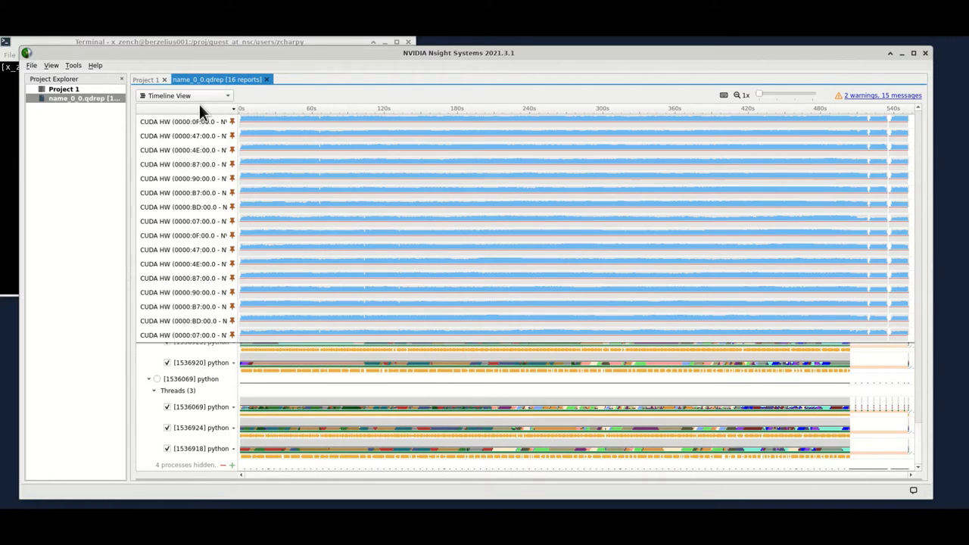
mouse_move(218, 120)
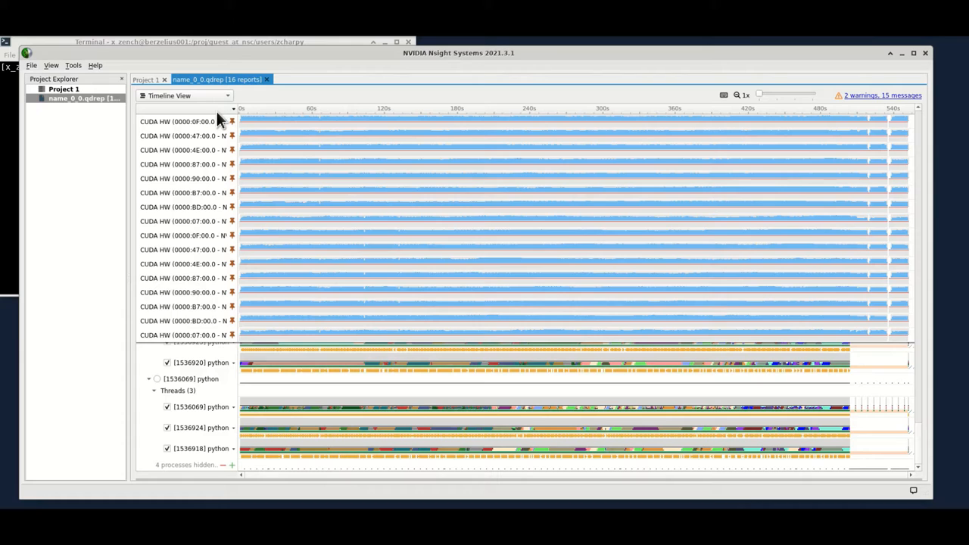
mouse_move(187, 127)
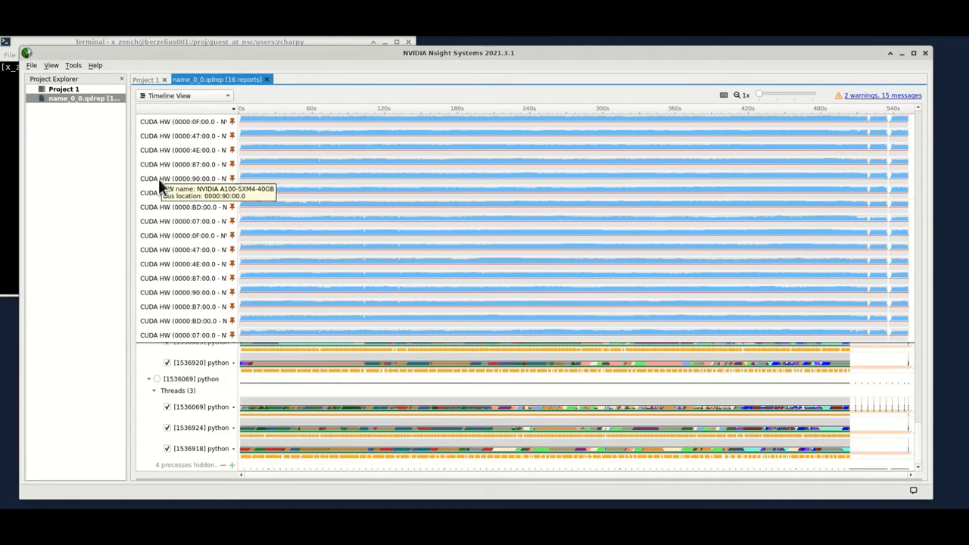
mouse_move(151, 234)
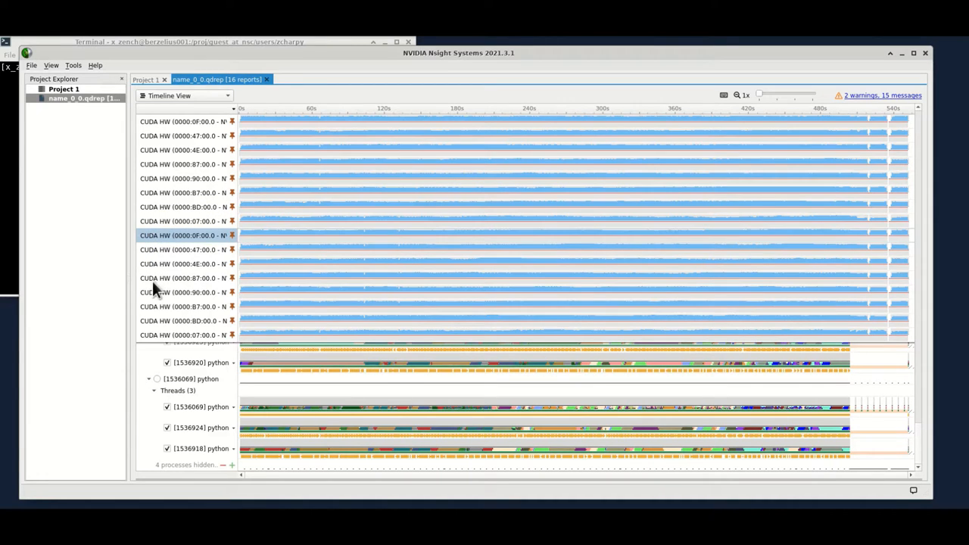
mouse_move(153, 324)
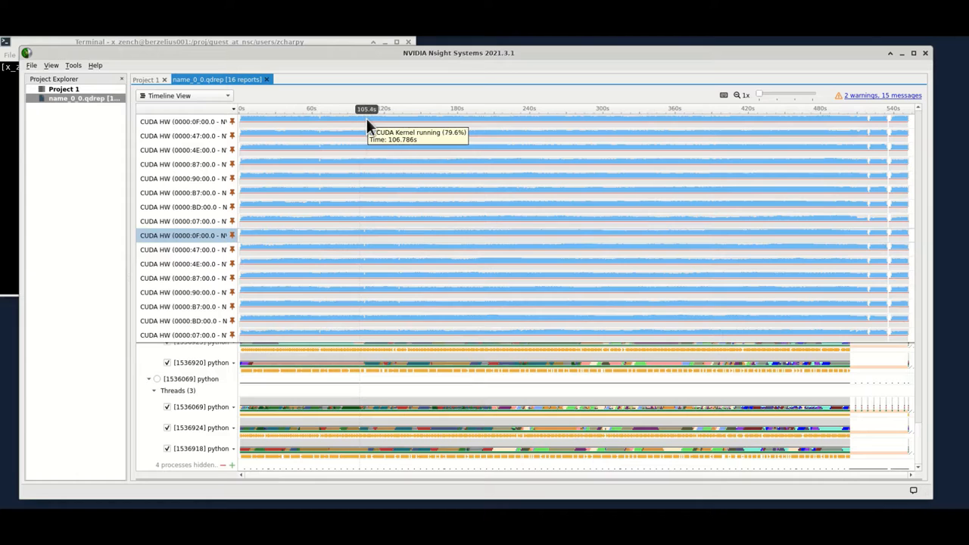
mouse_move(282, 130)
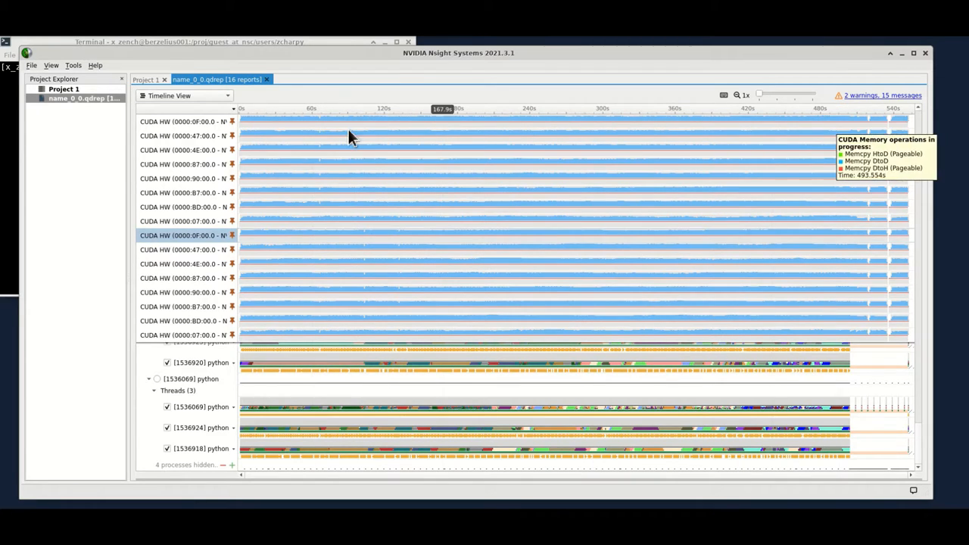
mouse_move(473, 140)
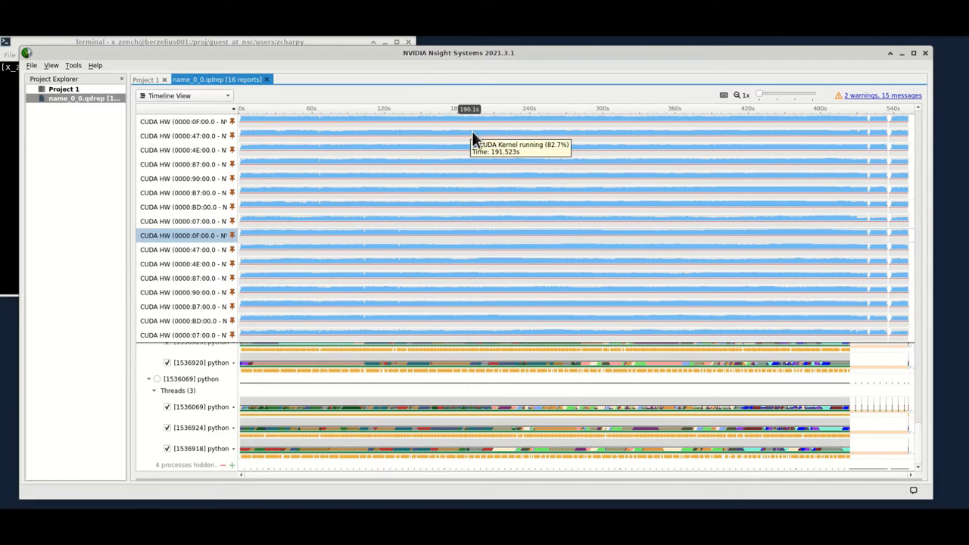
mouse_move(726, 150)
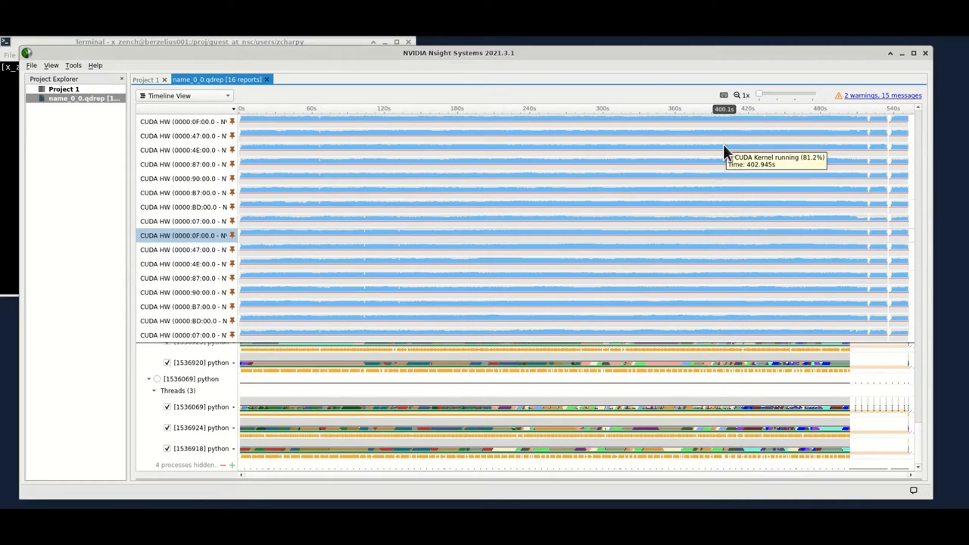
mouse_move(729, 176)
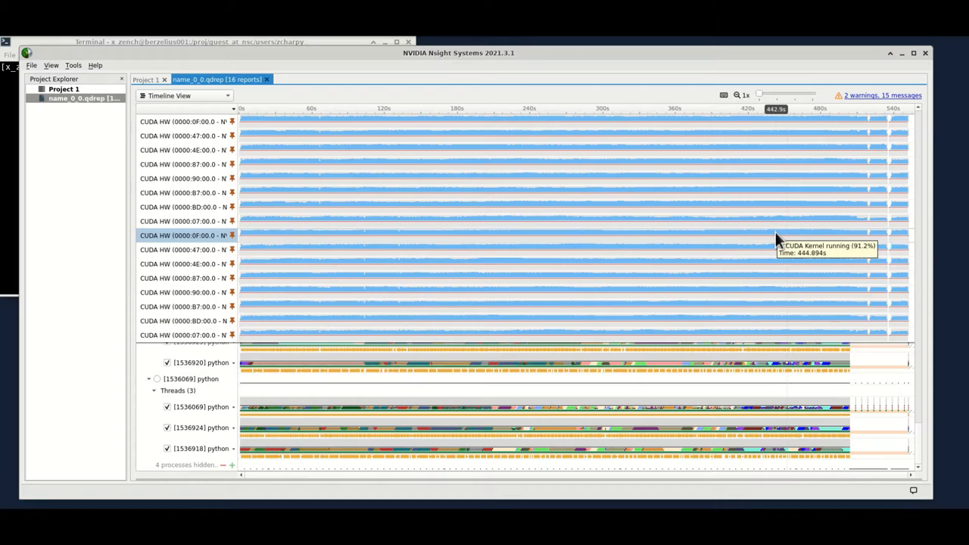
mouse_move(190, 113)
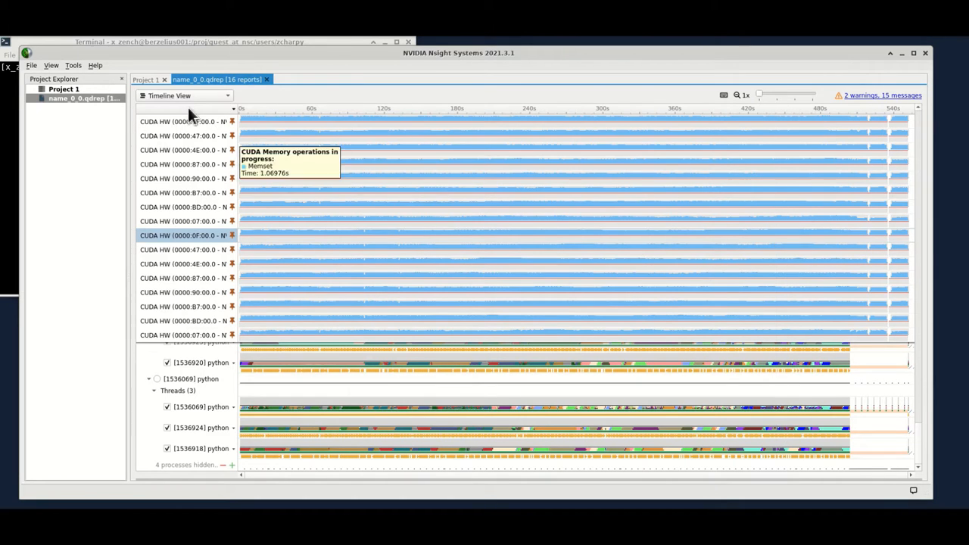
mouse_move(64, 134)
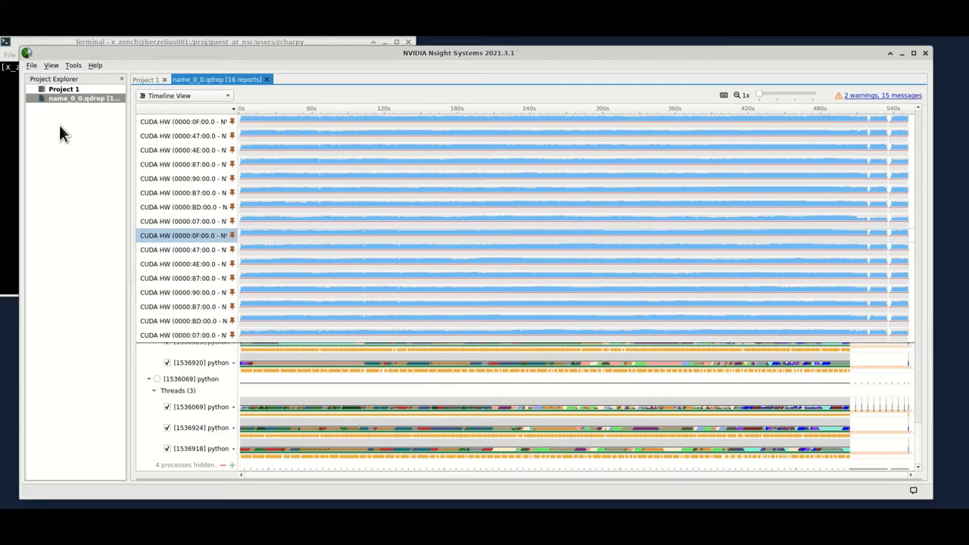
mouse_move(783, 175)
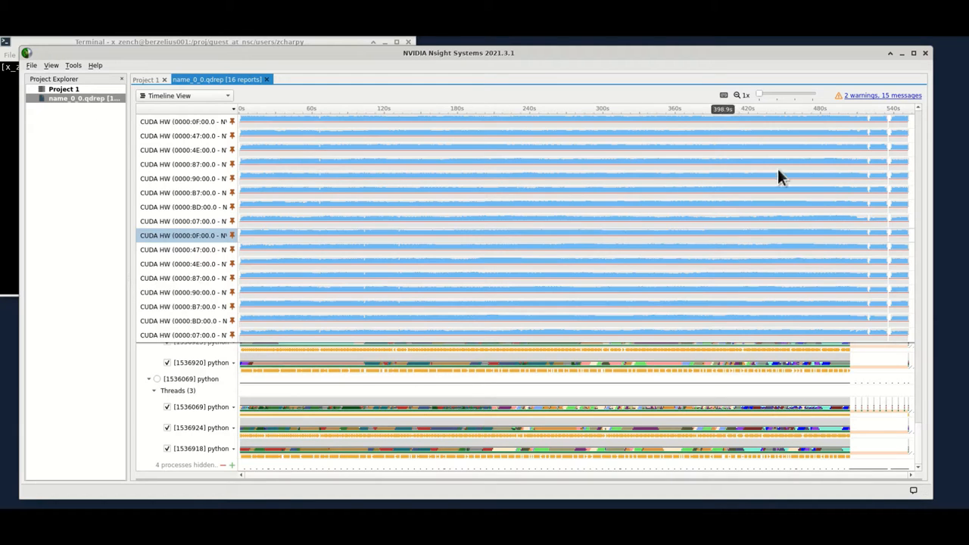
mouse_move(871, 127)
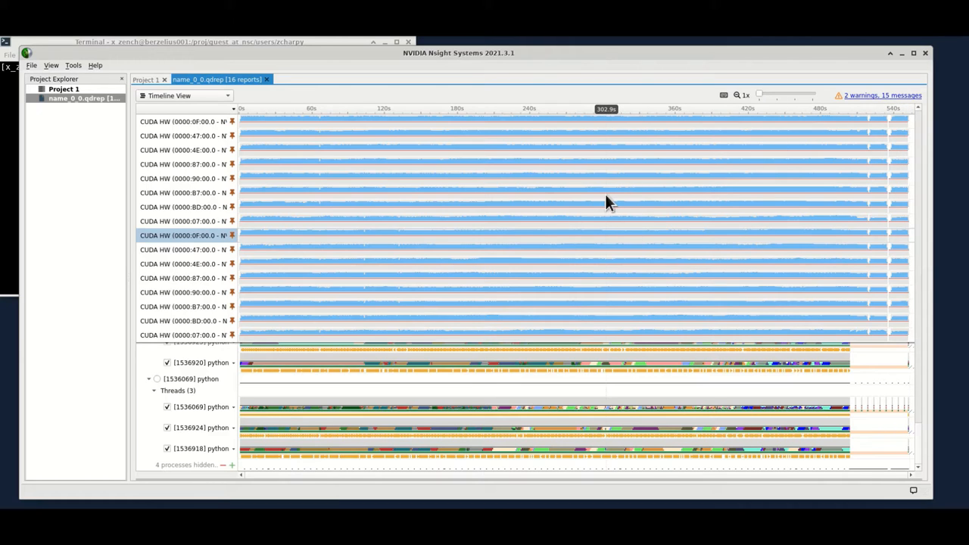
mouse_move(928, 69)
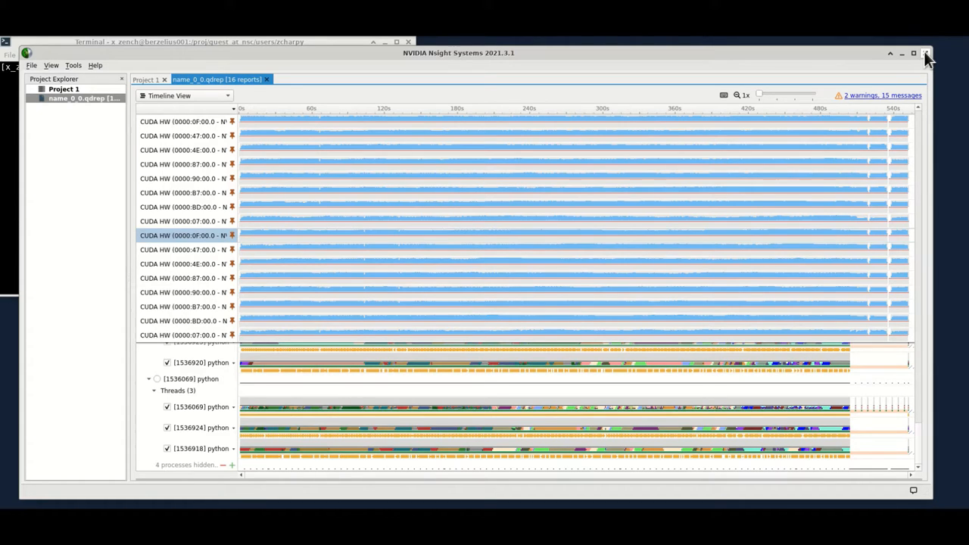
mouse_move(495, 298)
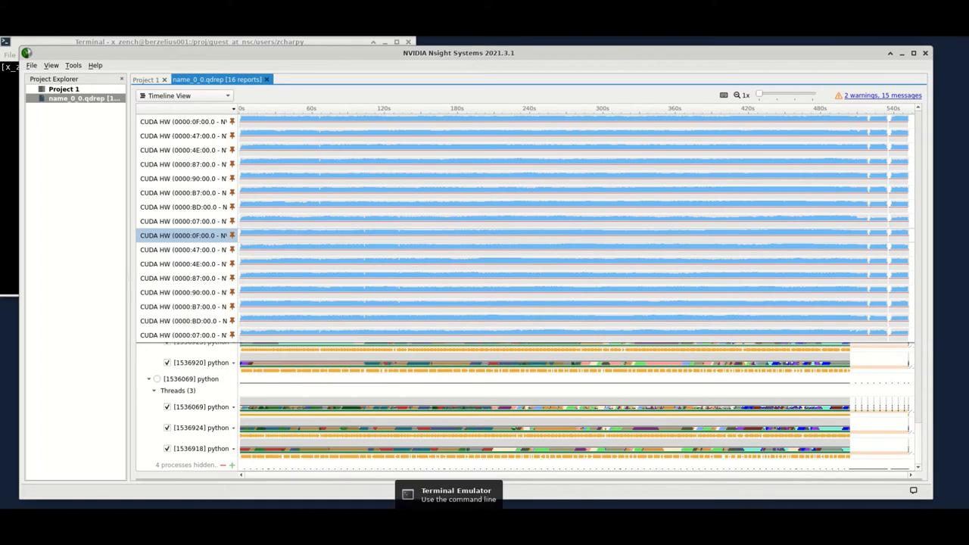
- Show profile_2N16GPU.sh in Notepad++ down to the Megatron options and srun nsys profile command
left_click(452, 500)
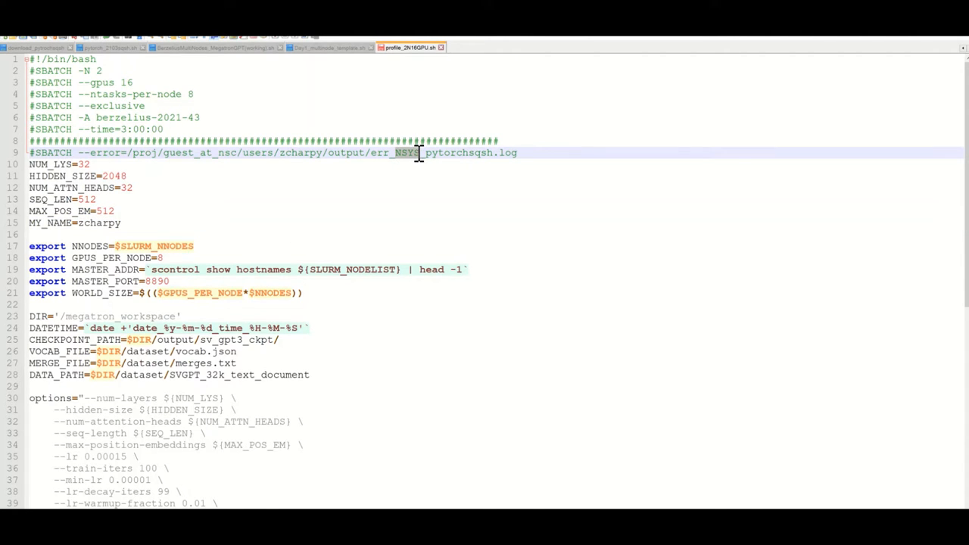
scroll("down", 3)
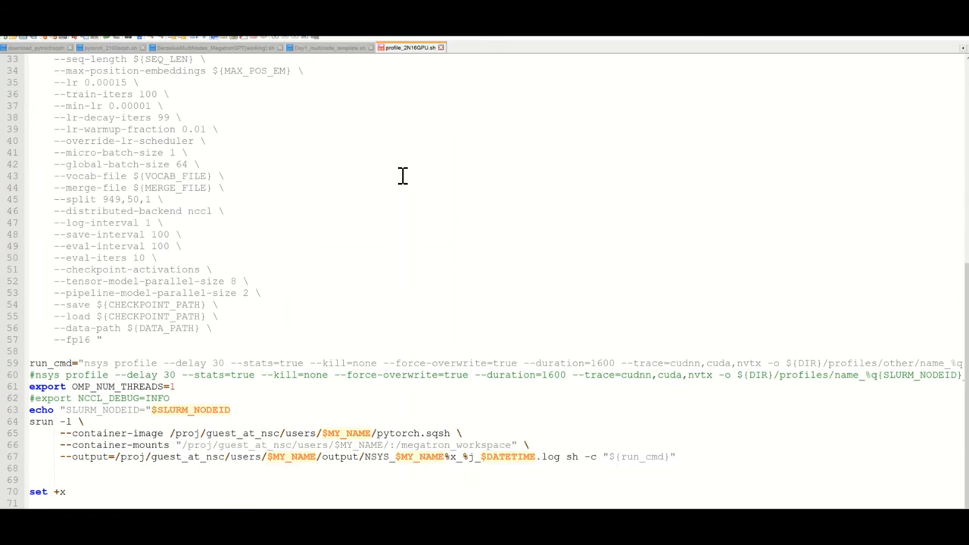
mouse_move(159, 328)
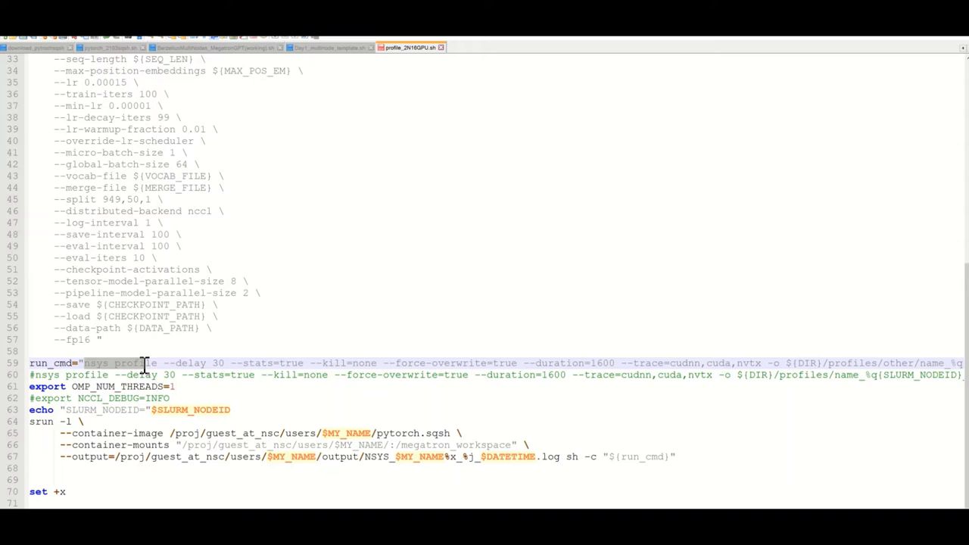
mouse_move(161, 375)
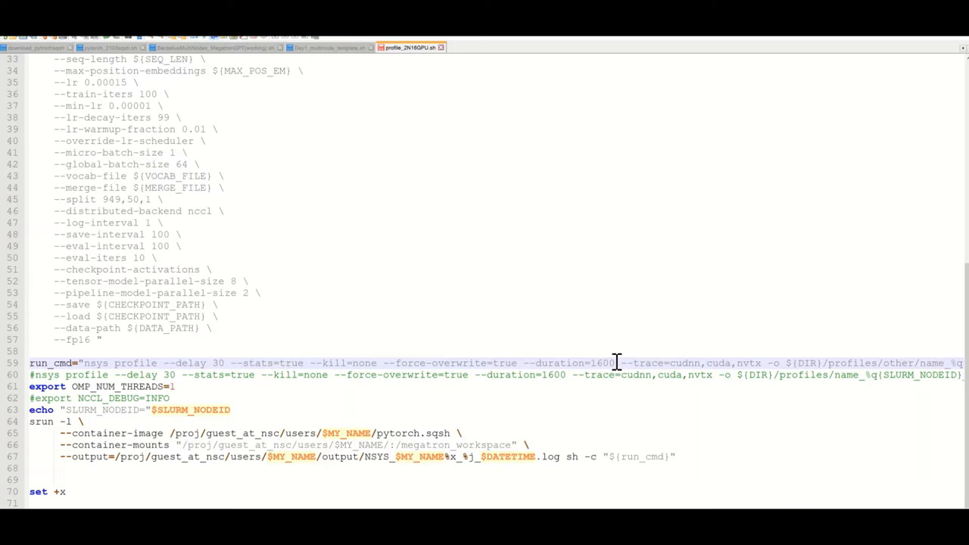
double_click(607, 362)
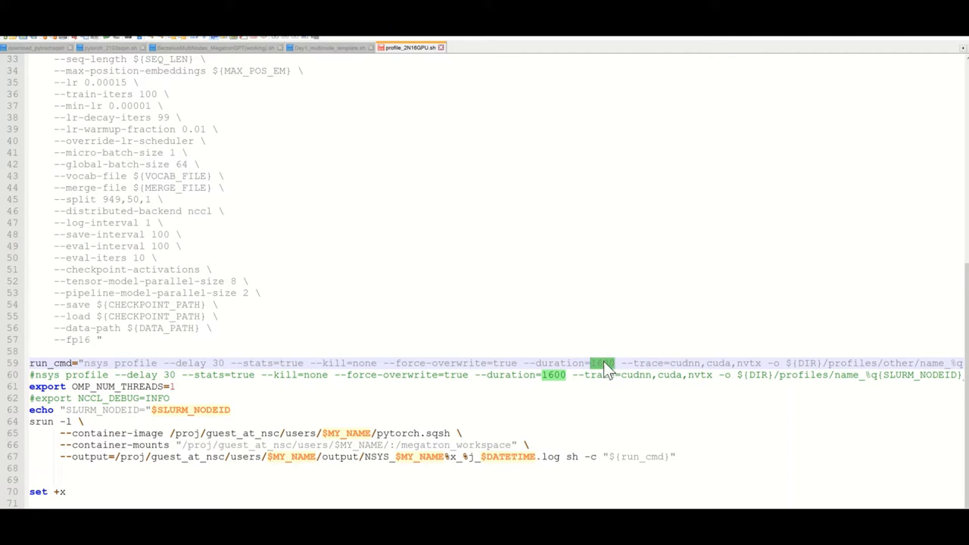
mouse_move(282, 363)
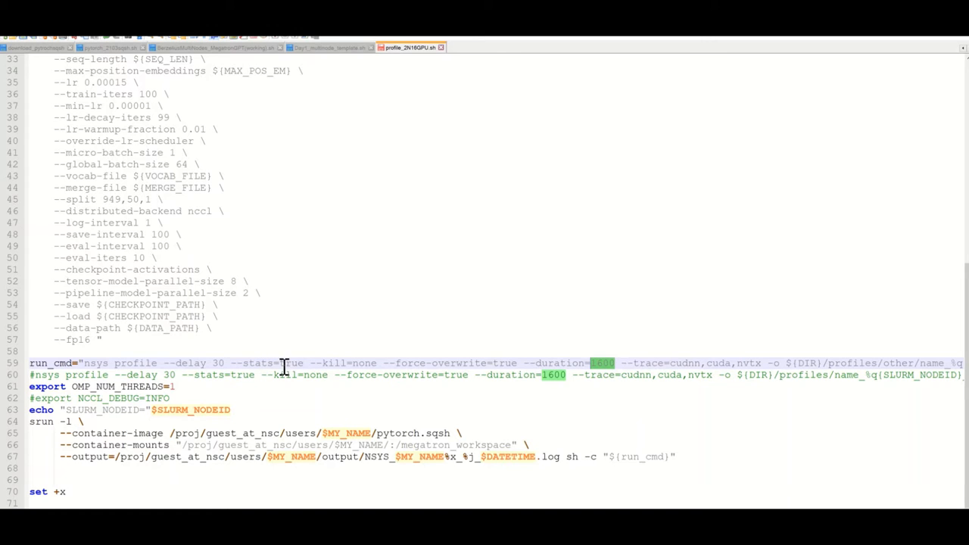
double_click(294, 363)
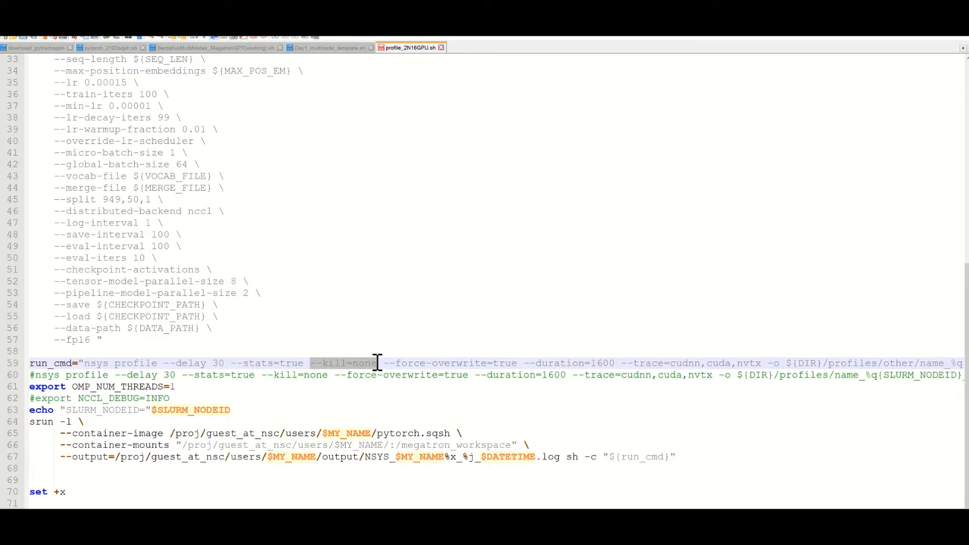
mouse_move(517, 370)
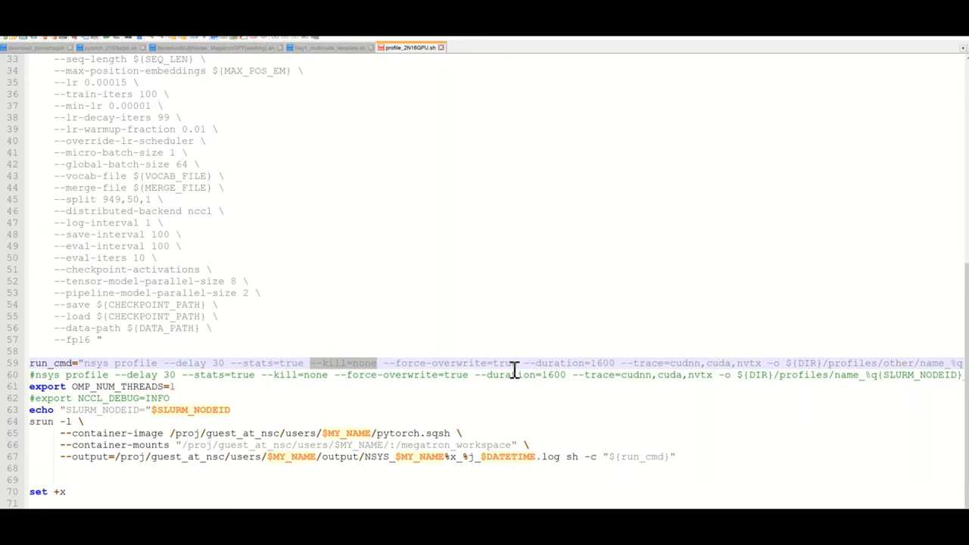
mouse_move(347, 375)
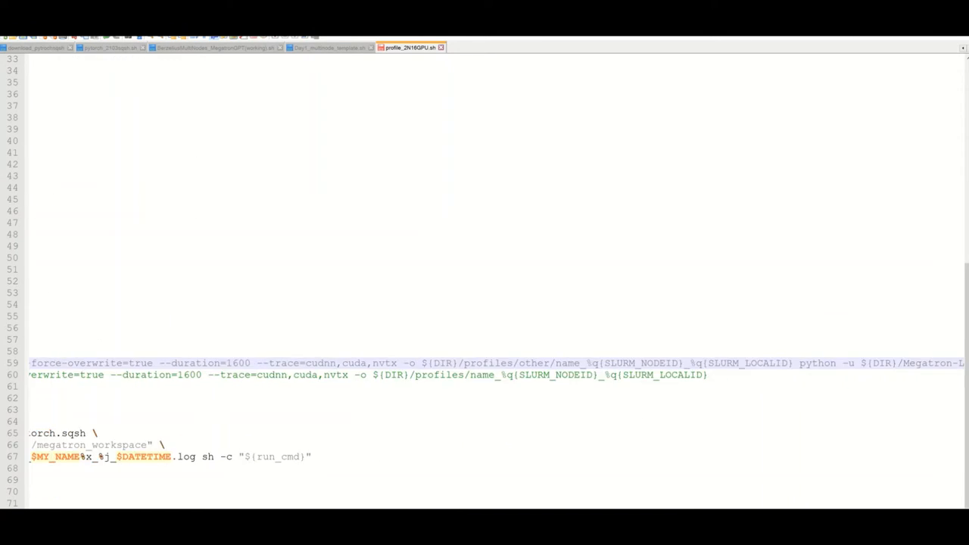
scroll("right", 3)
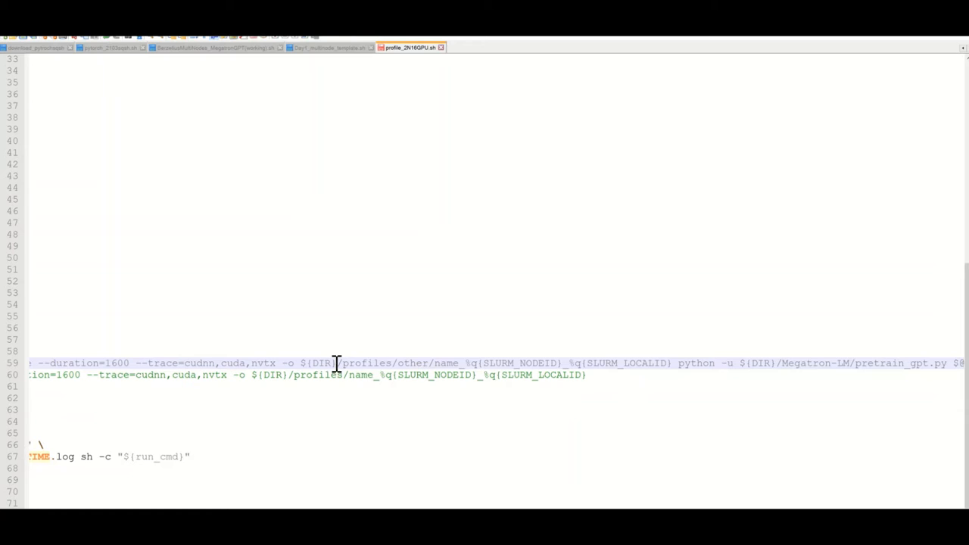
mouse_move(493, 363)
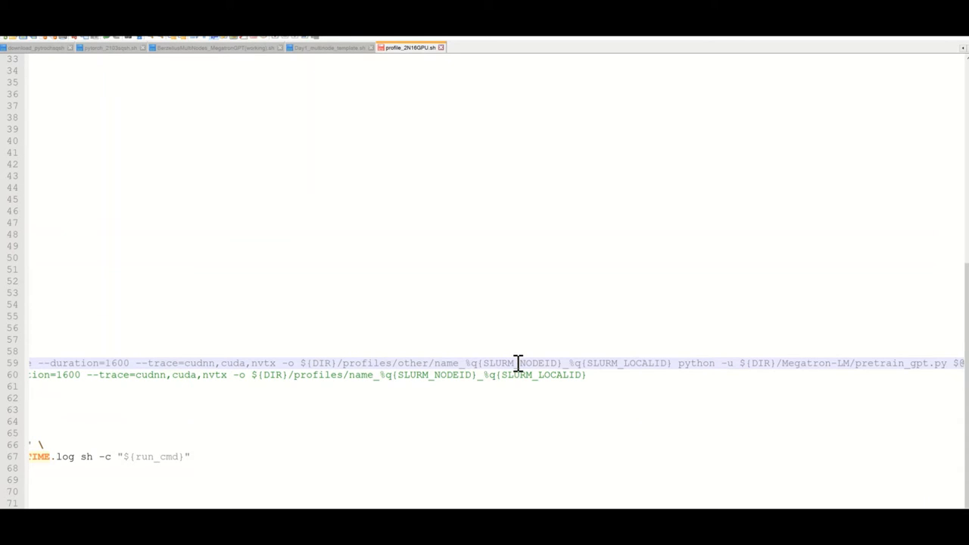
mouse_move(534, 363)
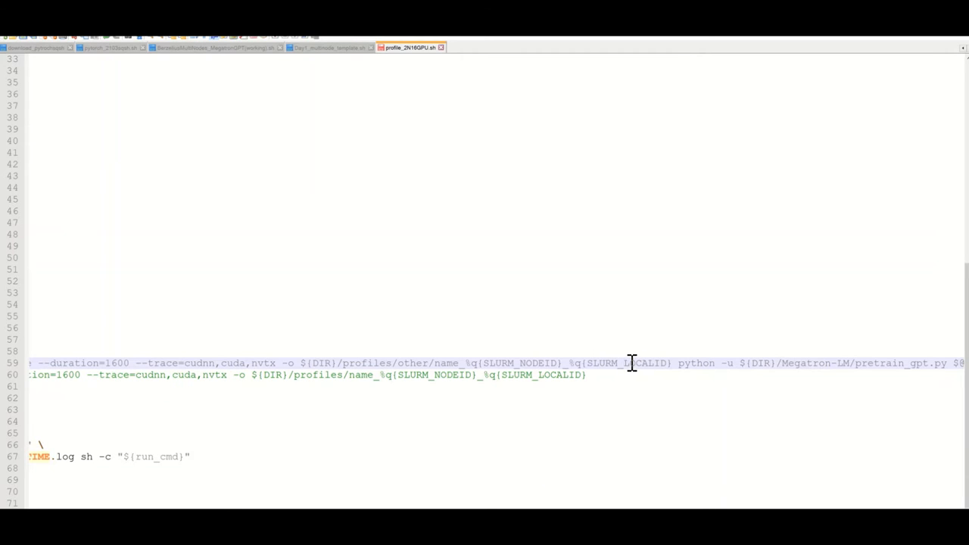
mouse_move(595, 362)
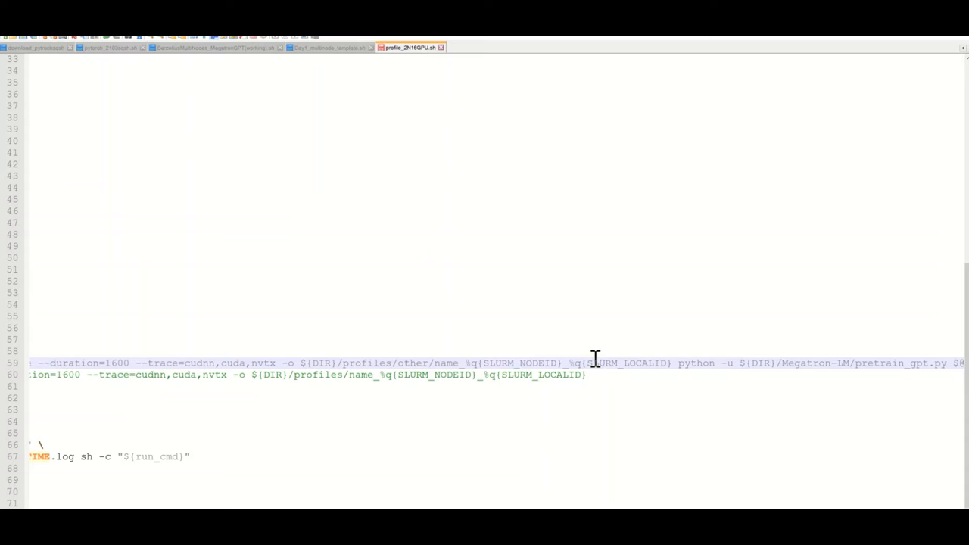
mouse_move(534, 342)
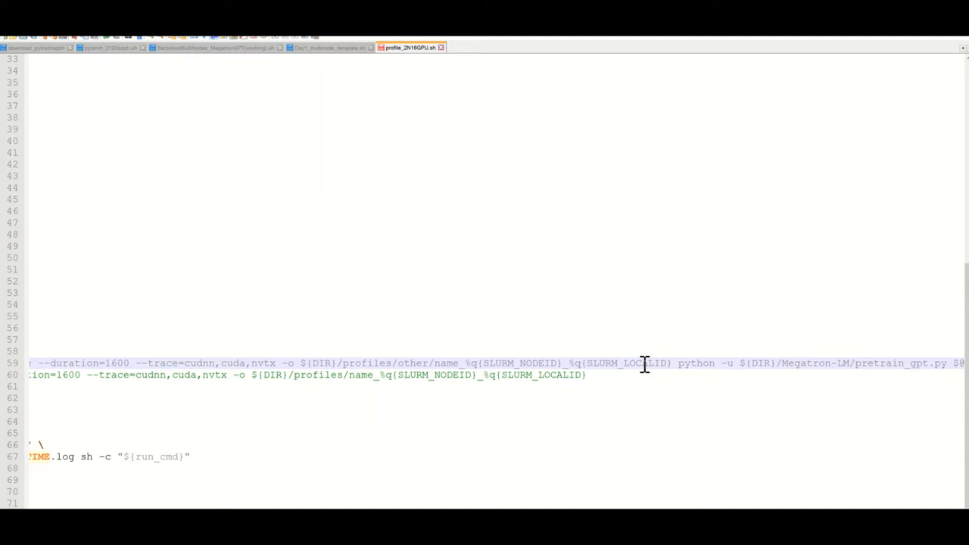
mouse_move(618, 364)
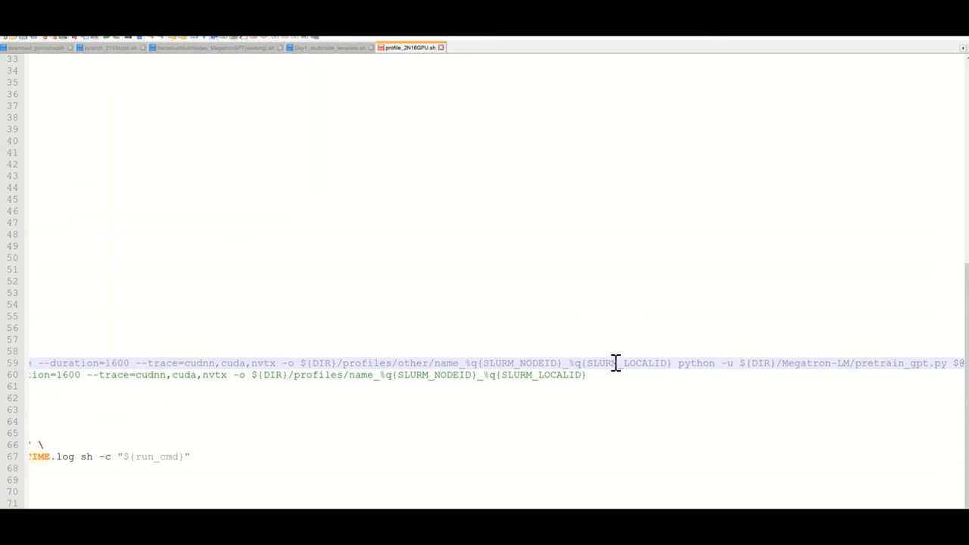
mouse_move(568, 353)
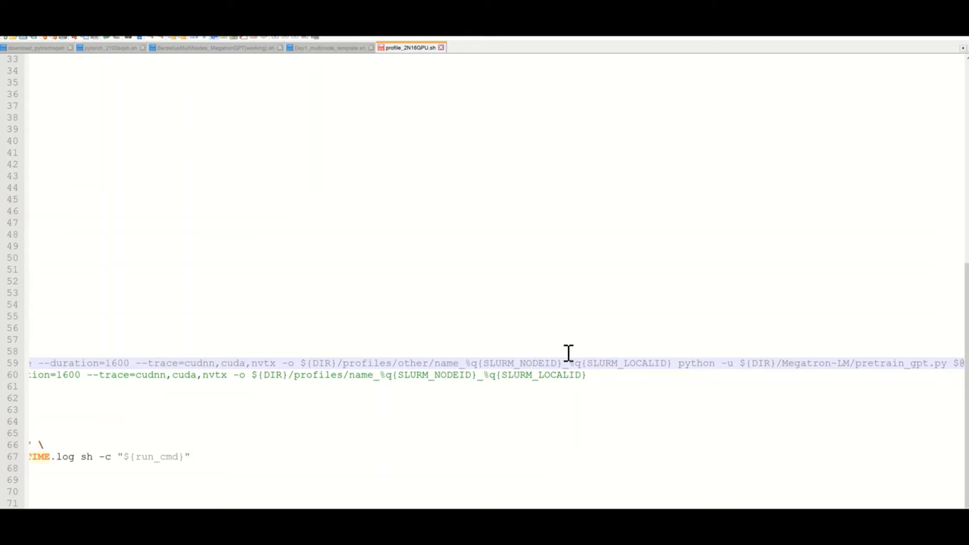
mouse_move(587, 494)
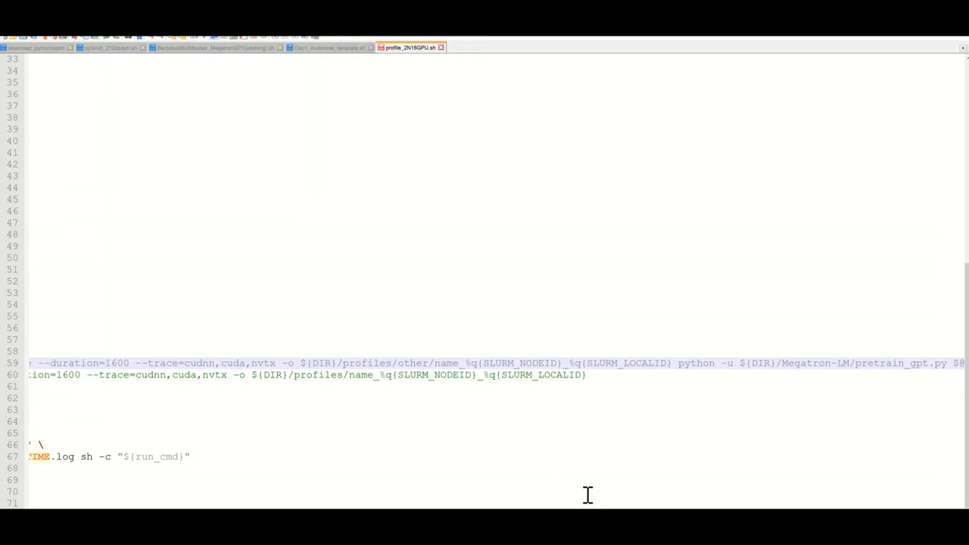
mouse_move(671, 365)
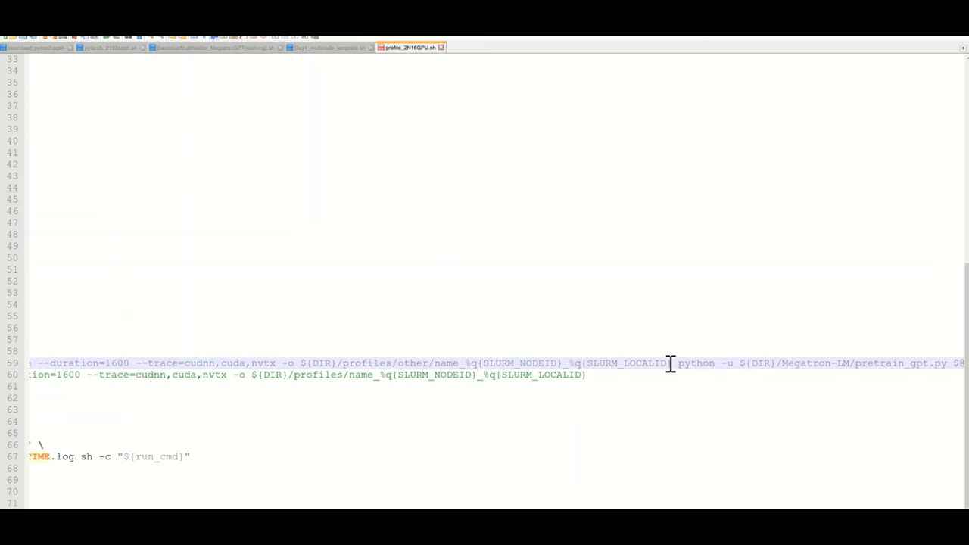
mouse_move(155, 418)
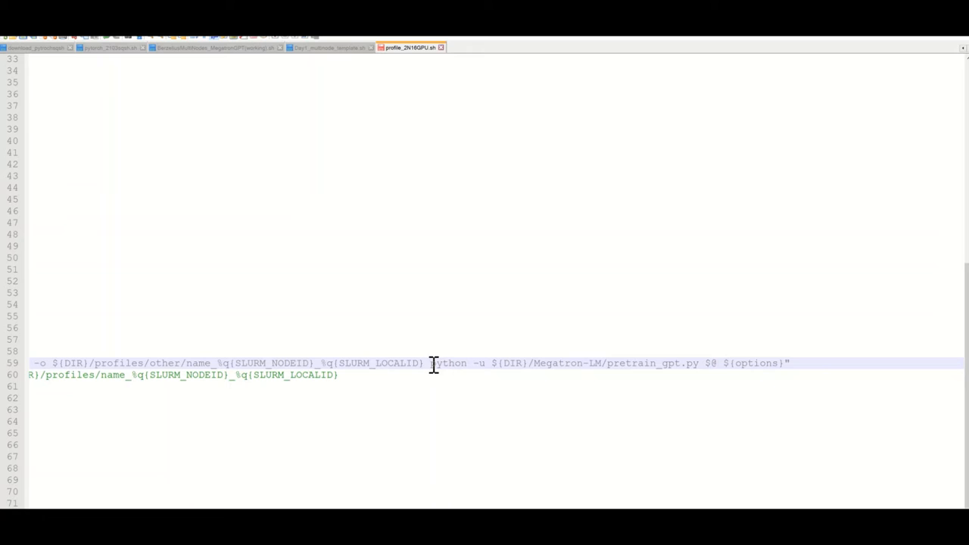
mouse_move(754, 364)
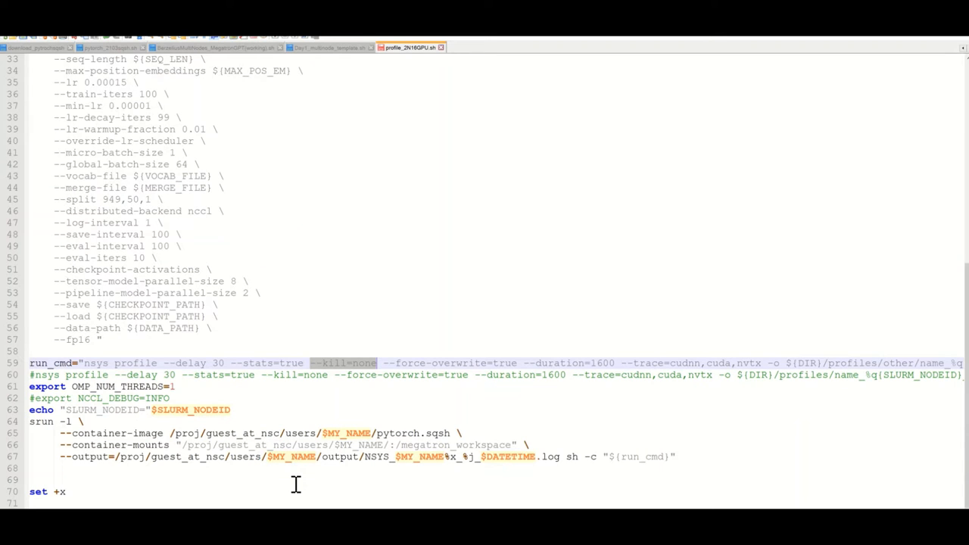
- Go to the /proj user folder zcharpy and review test_nsys.sh in nano
key("ctrl+a")
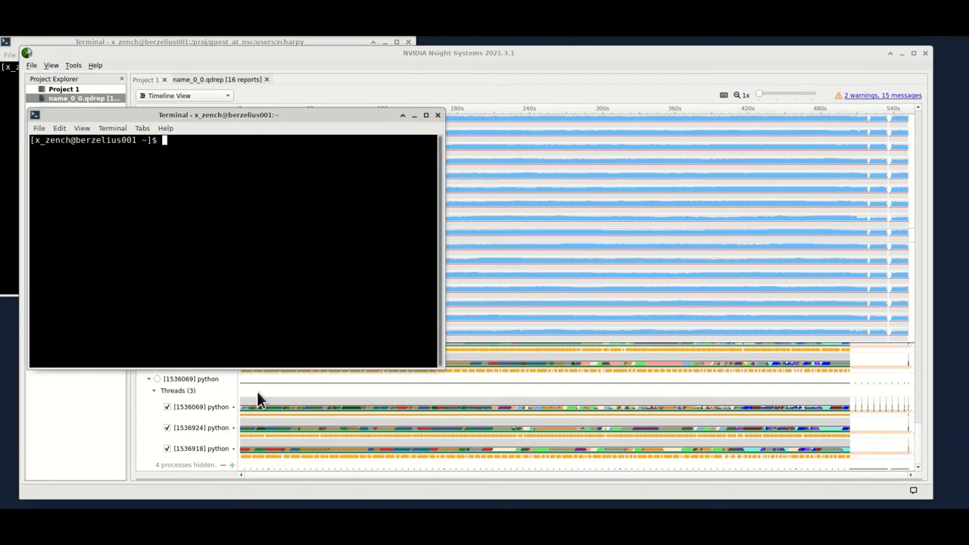
type("cd /")
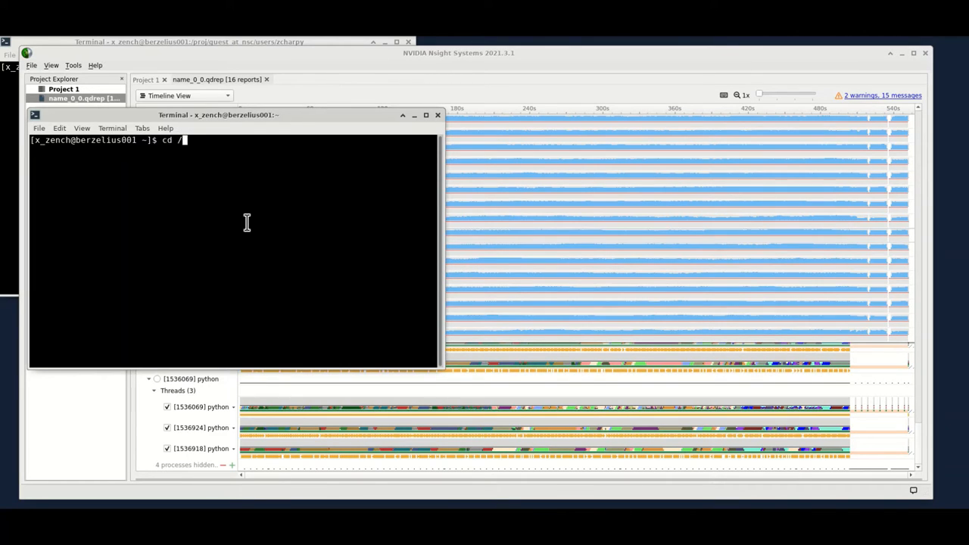
type("proj/gu")
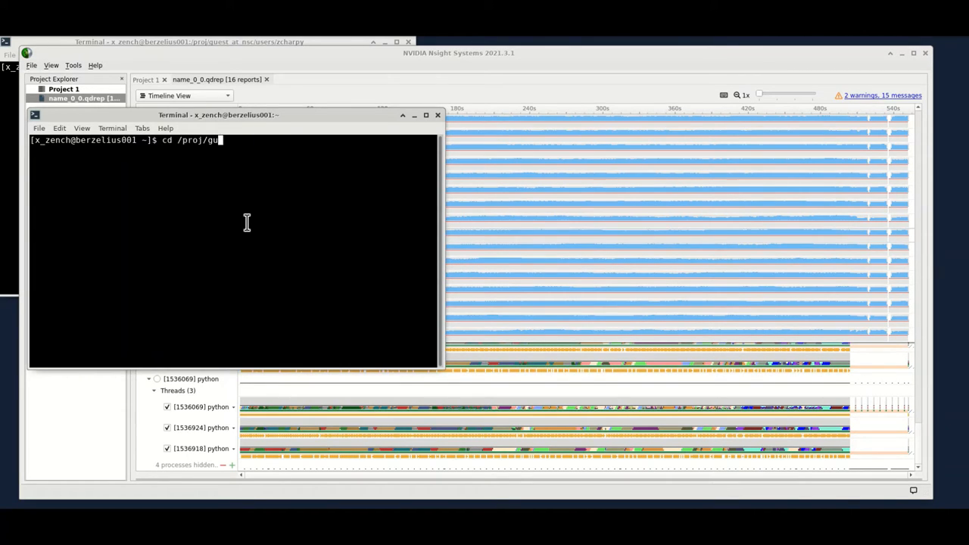
type("est_at_nsc/users/zcharpy/")
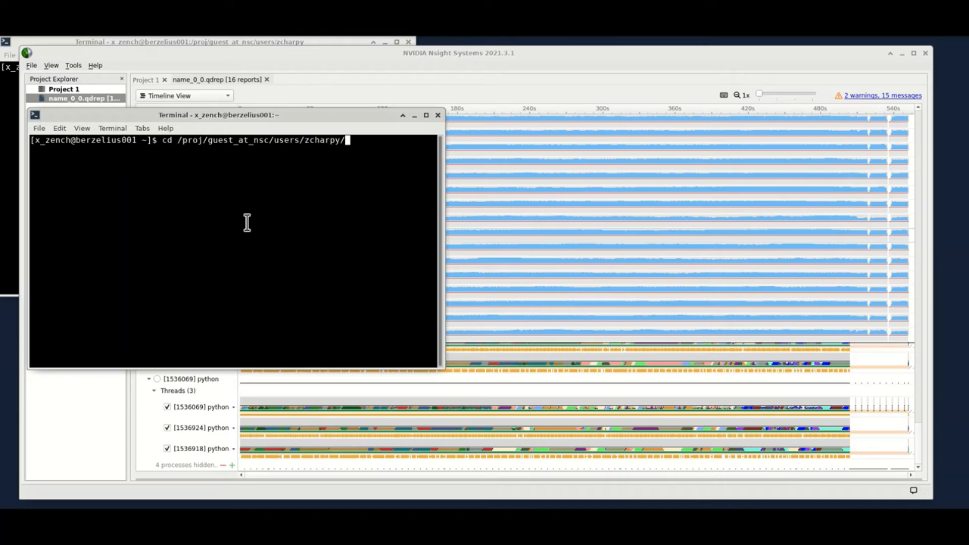
type("nano t")
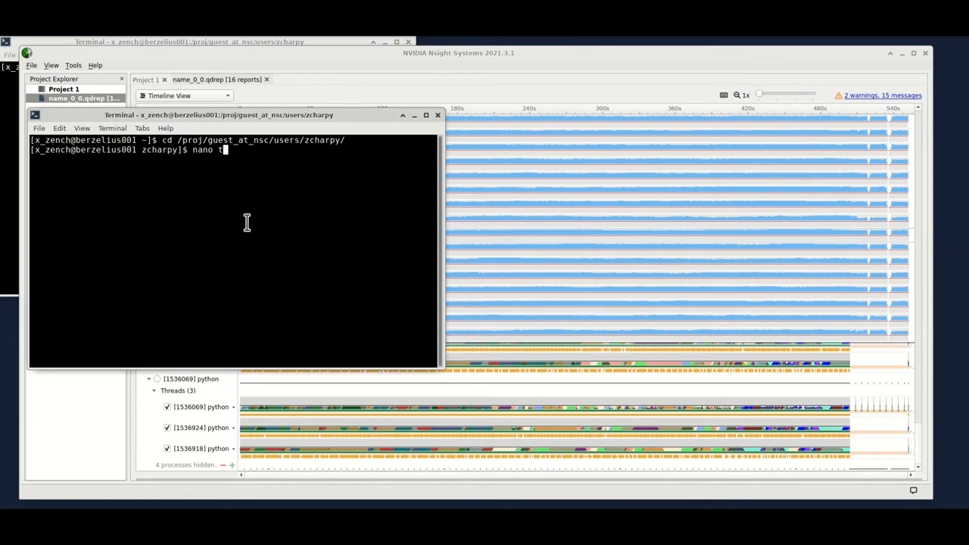
type("est_nsys.sh")
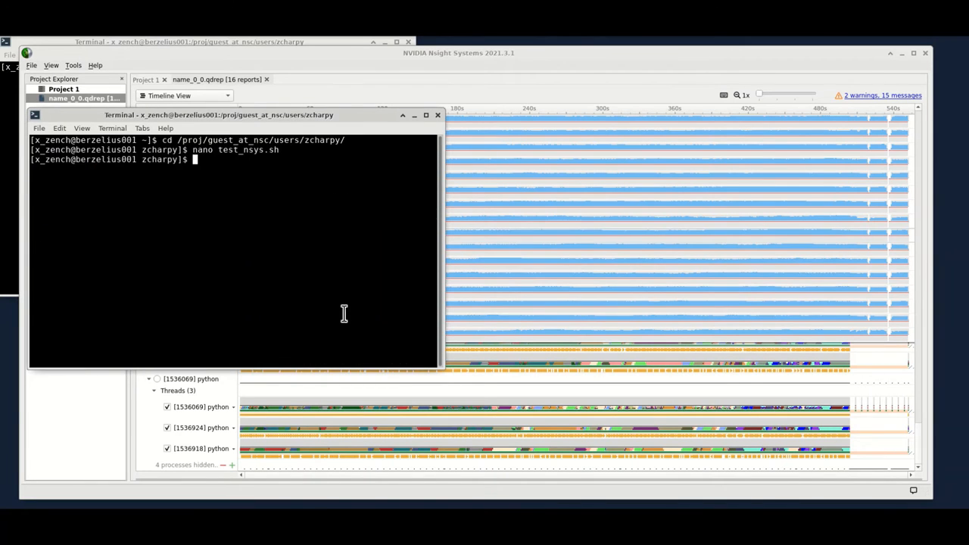
- Submit test_nsys.sh to SLURM with sbatch, creating batch job 46934
type("s")
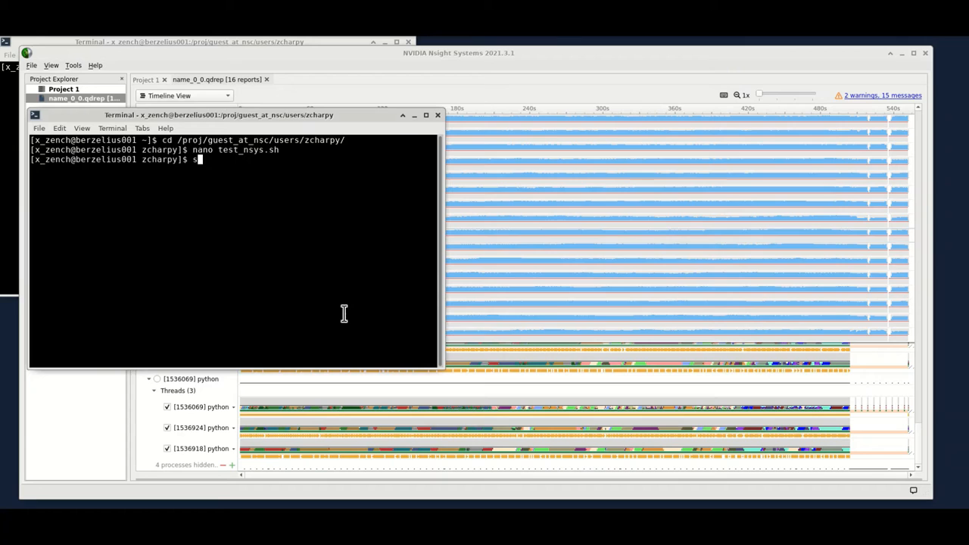
type("batch test_")
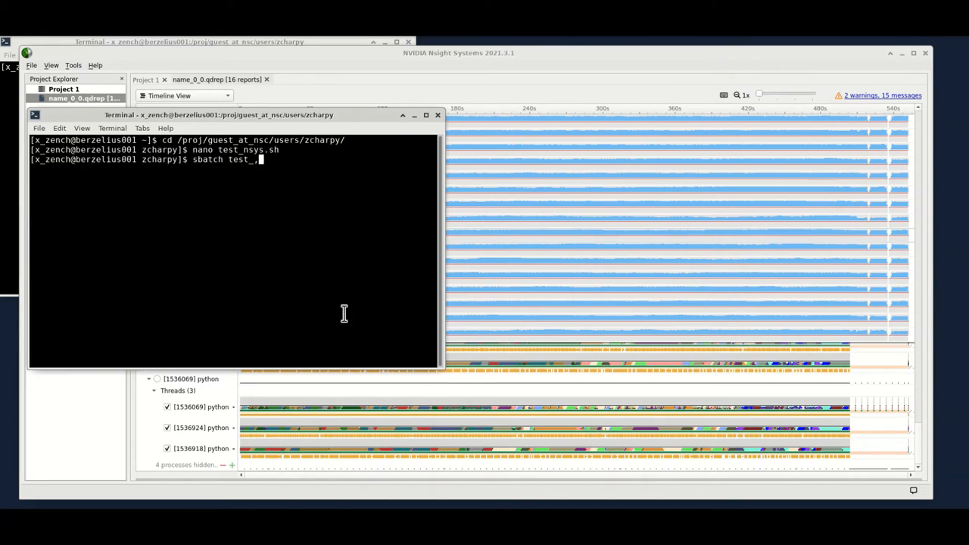
key("BackSpace")
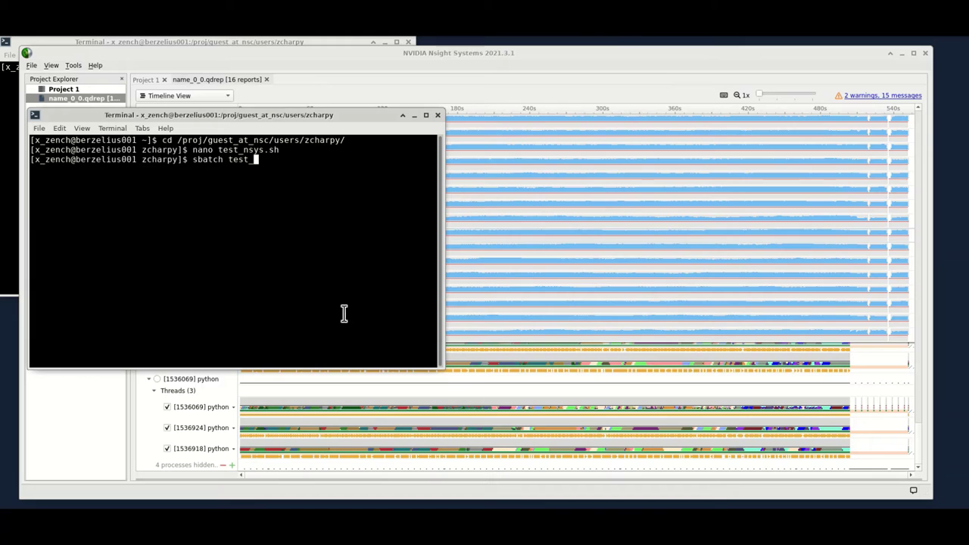
type("nsys.sh")
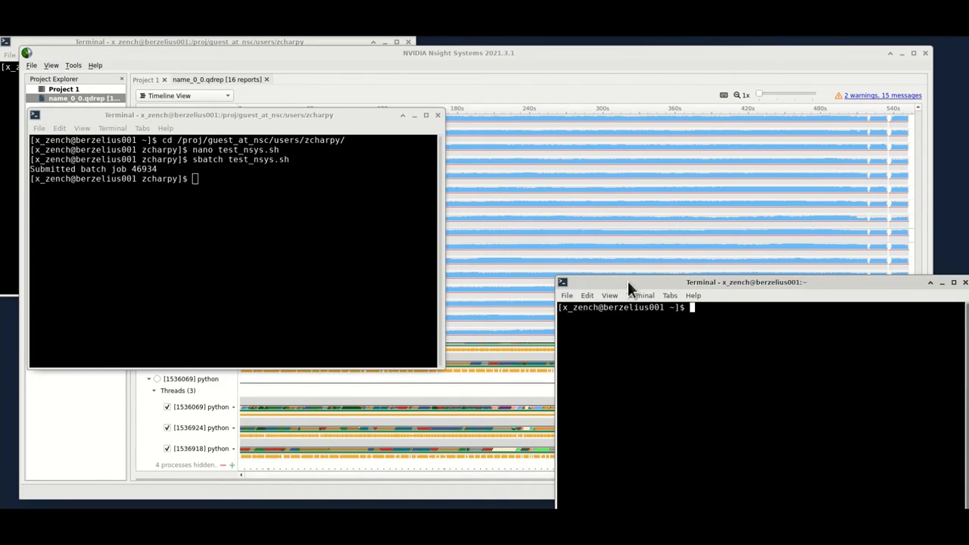
- In the second terminal, cat the NSYS_zcharpytest_nsys.sh_46934 log from the output folder
left_click_drag(746, 282, 596, 122)
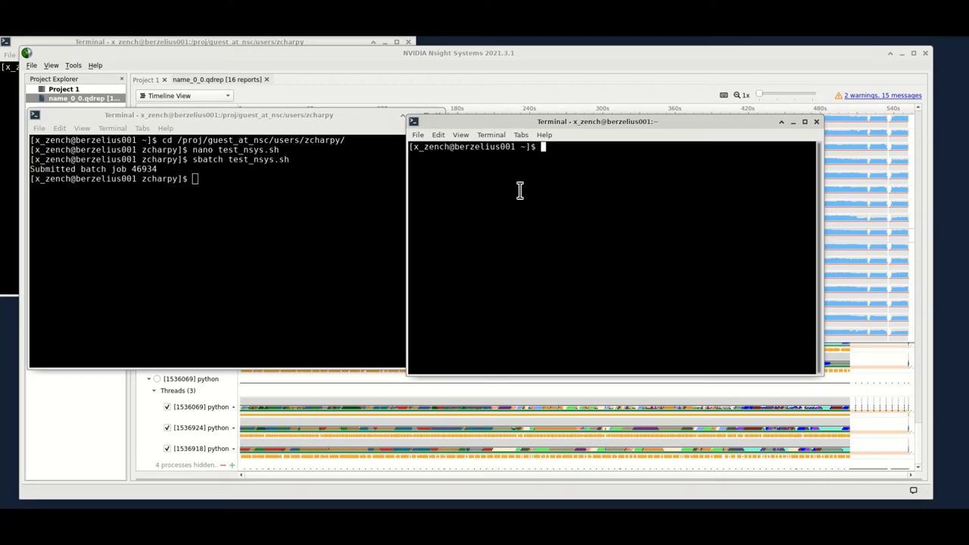
type("cd /")
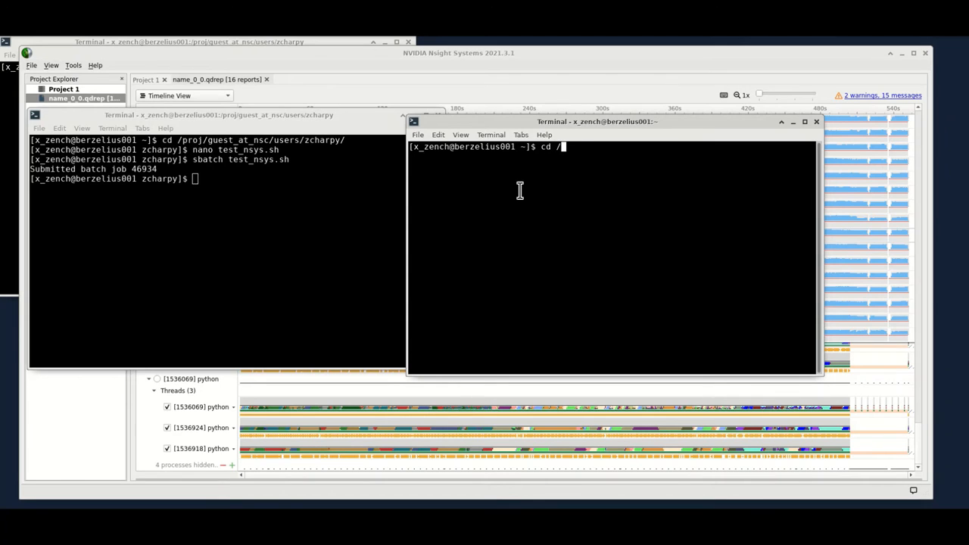
type("proj/u")
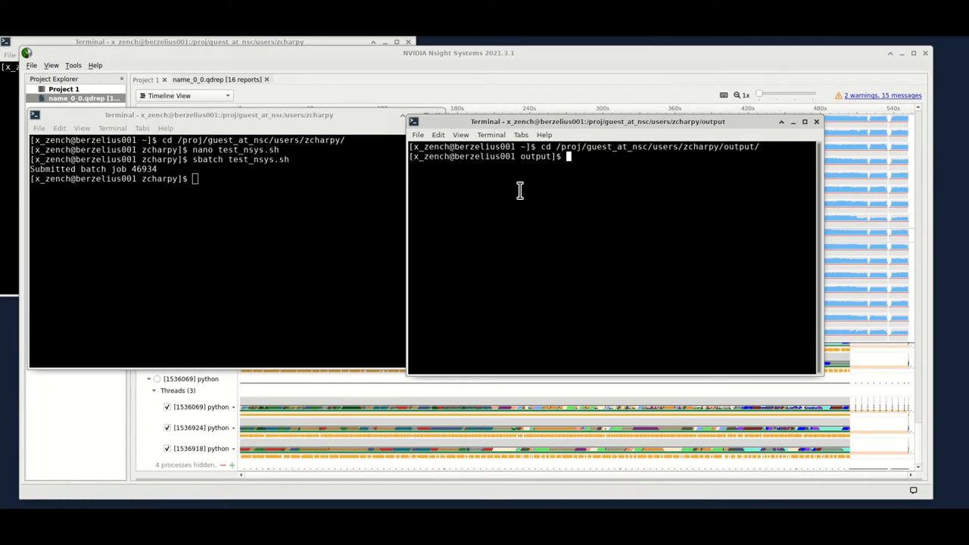
type("cat")
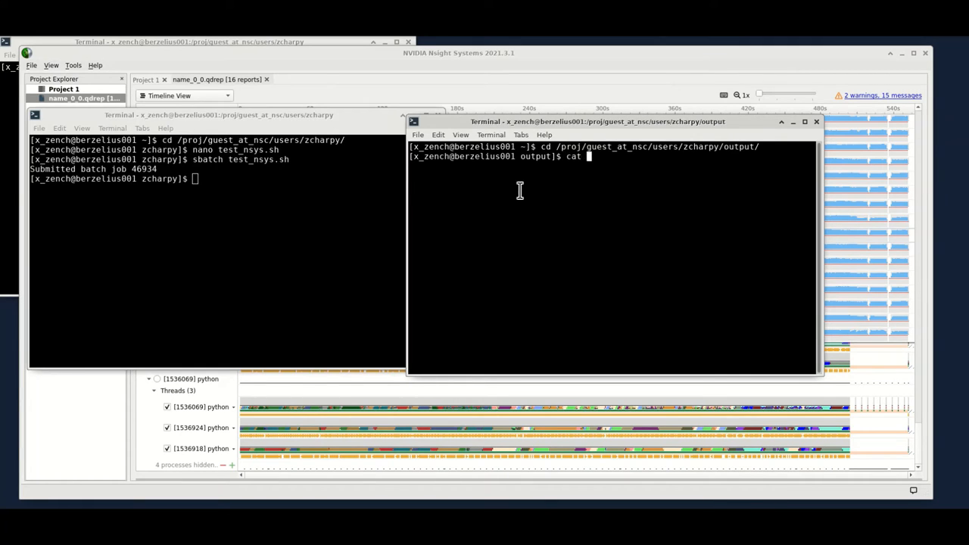
type("NSYS_zcharpytest_nsys.sh_46934_date_21-09-22_time_18-47-50.log")
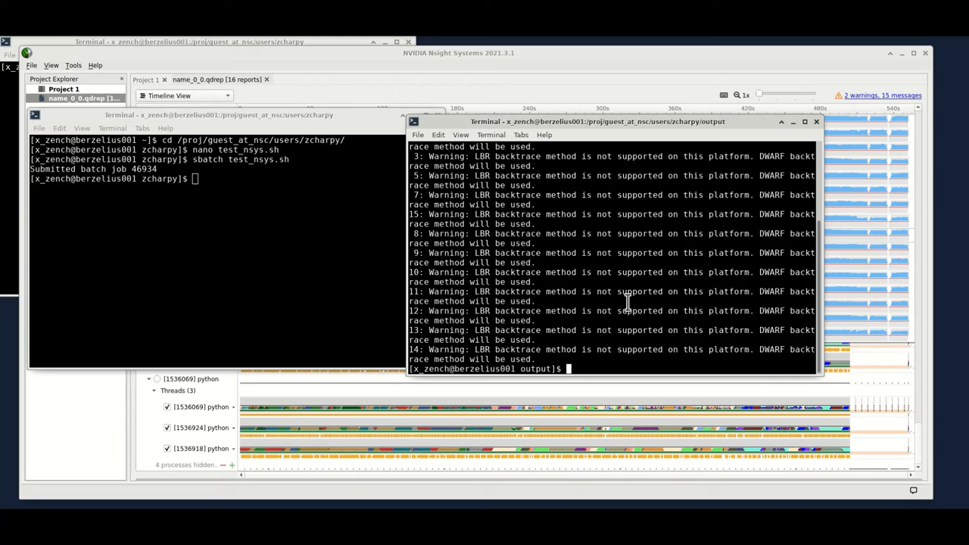
mouse_move(611, 306)
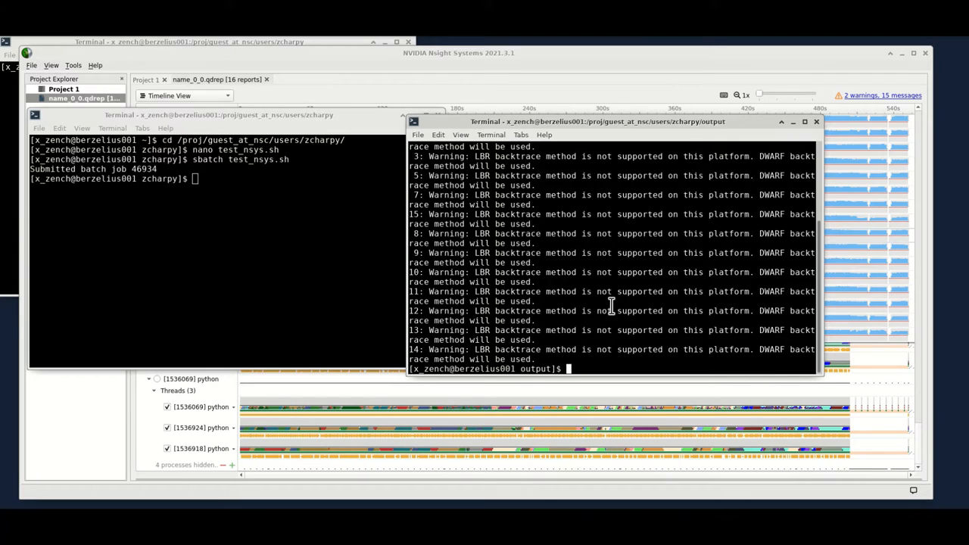
type("cat NSYS_zcharpytest_nsys.sh_46934_date_21-09-22_time_18-47-50.log")
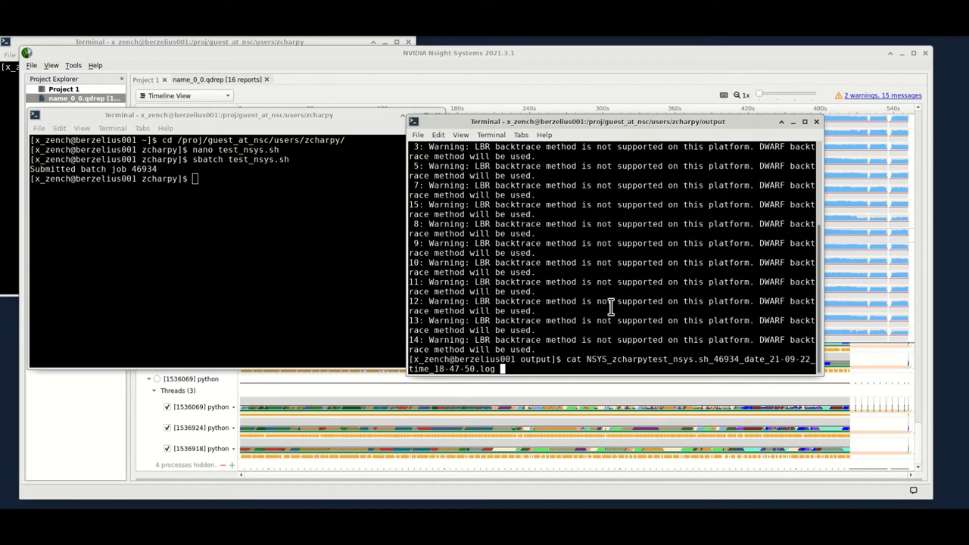
mouse_move(574, 272)
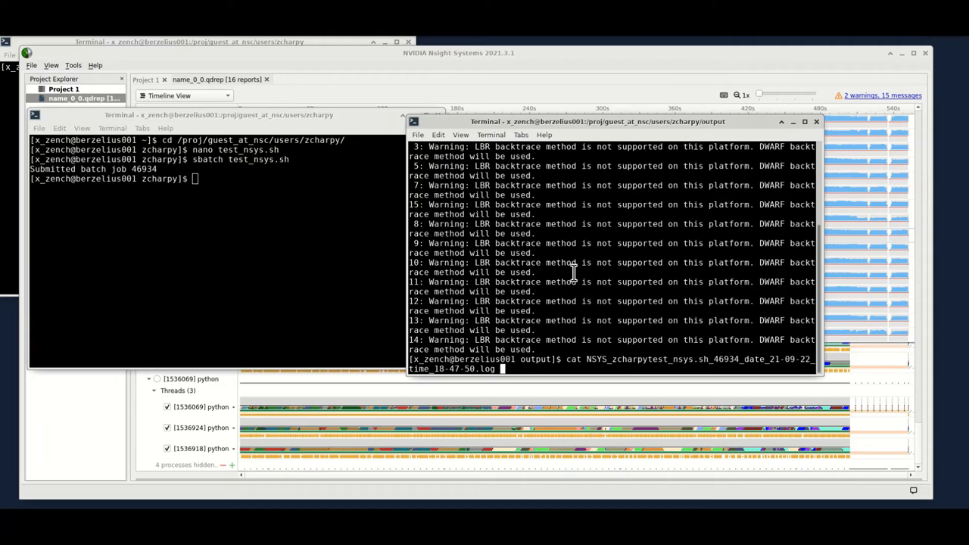
mouse_move(575, 297)
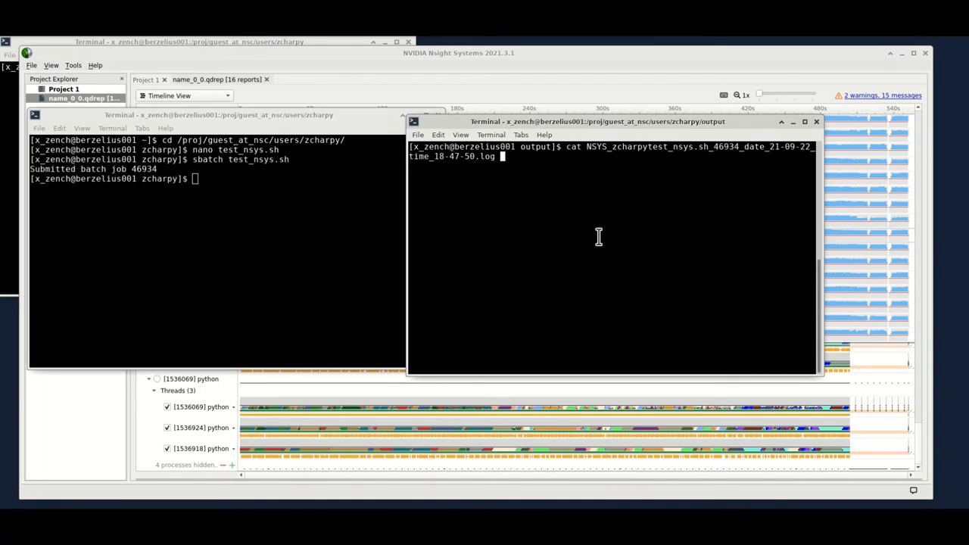
mouse_move(566, 205)
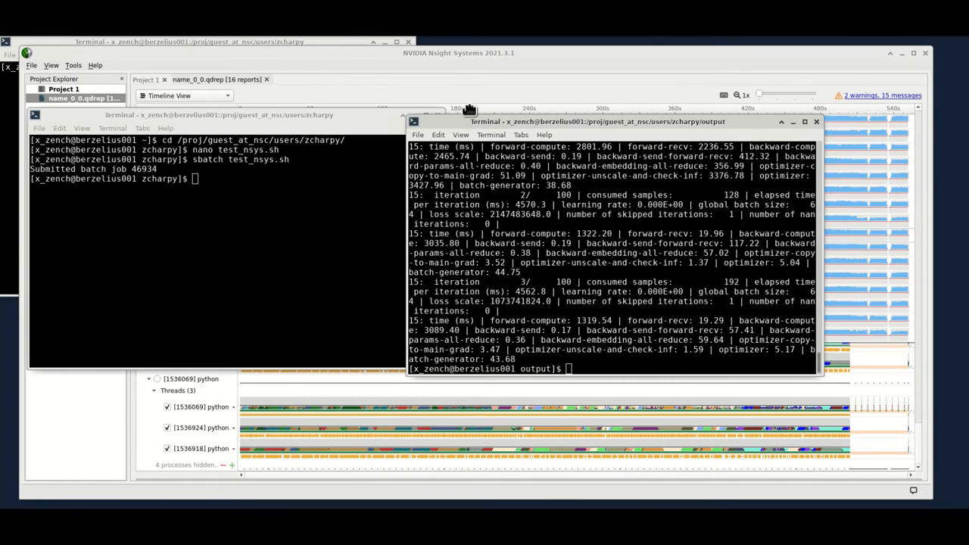
left_click_drag(597, 121, 495, 95)
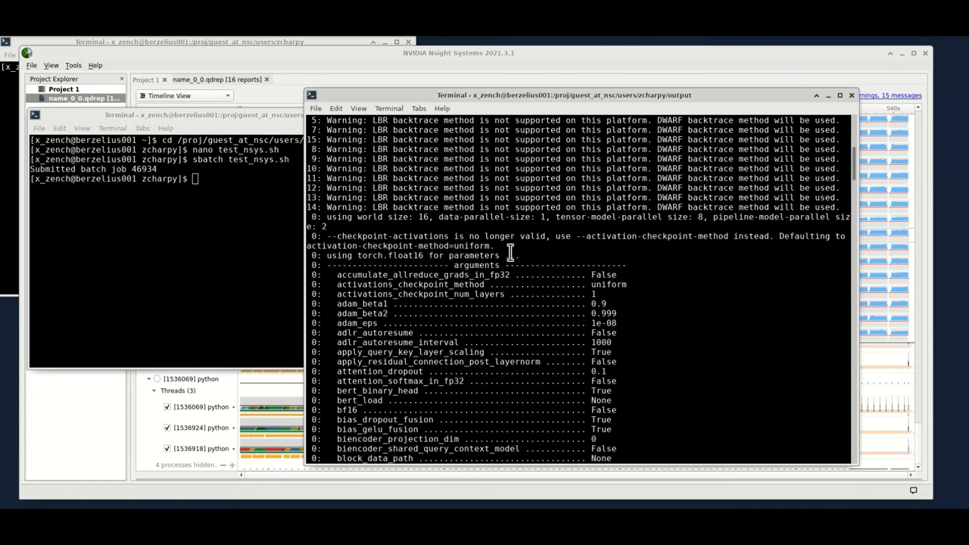
scroll("down", 3)
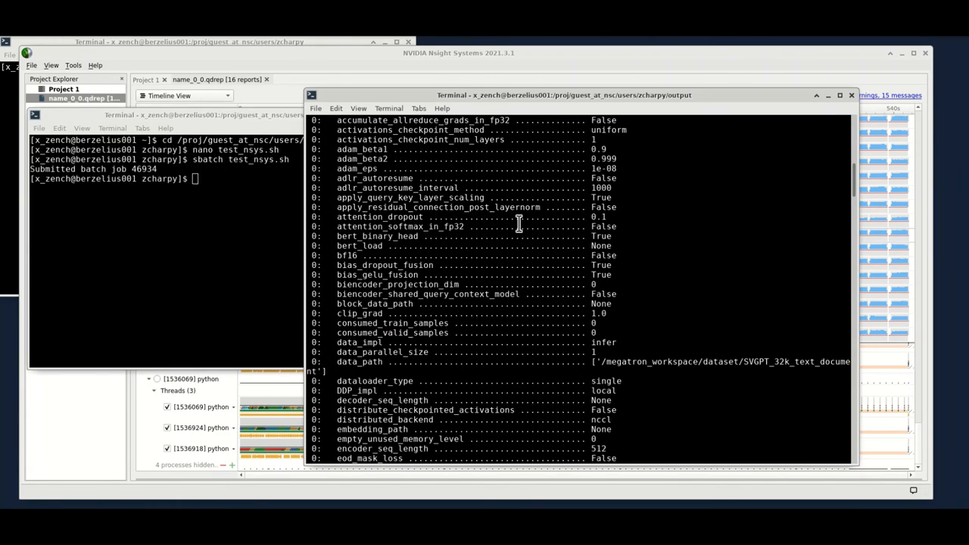
scroll("down", 3)
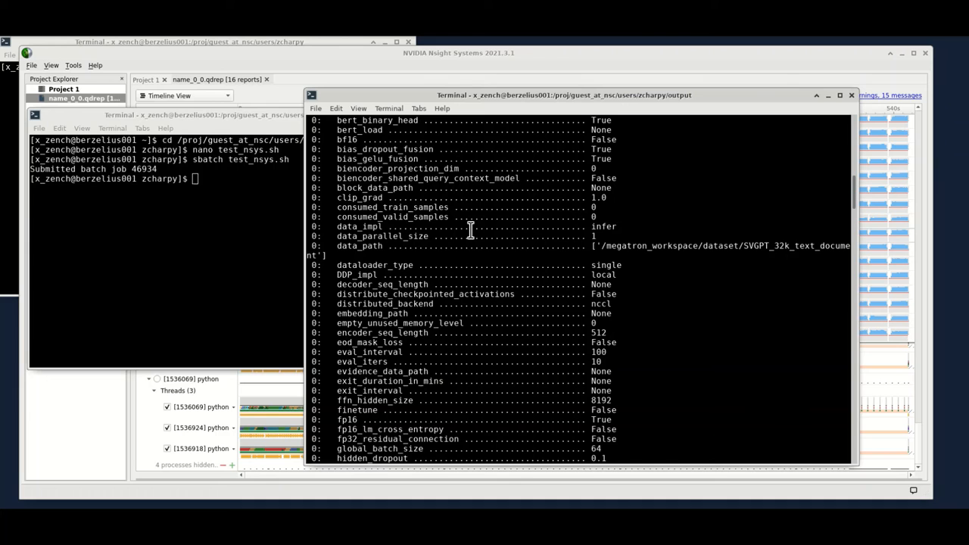
scroll("down", 3)
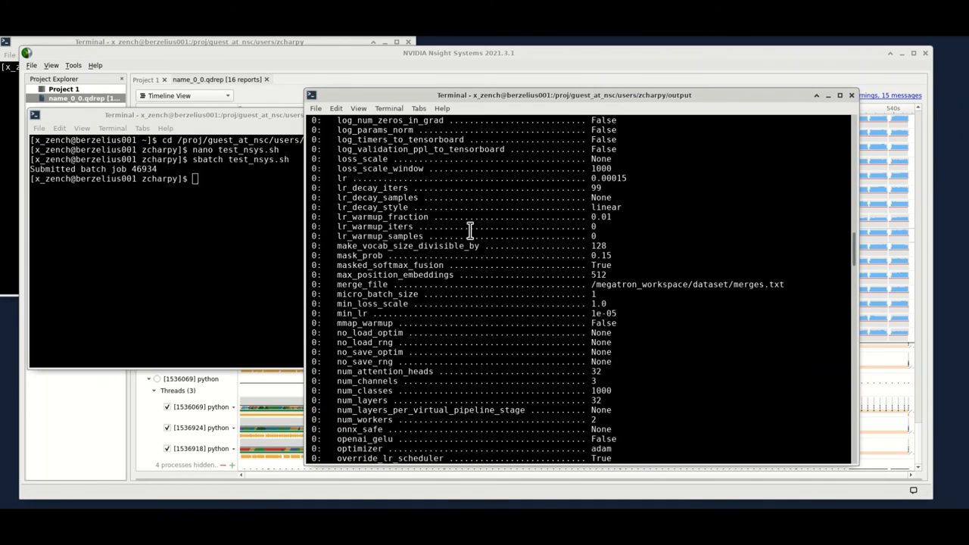
scroll("down", 3)
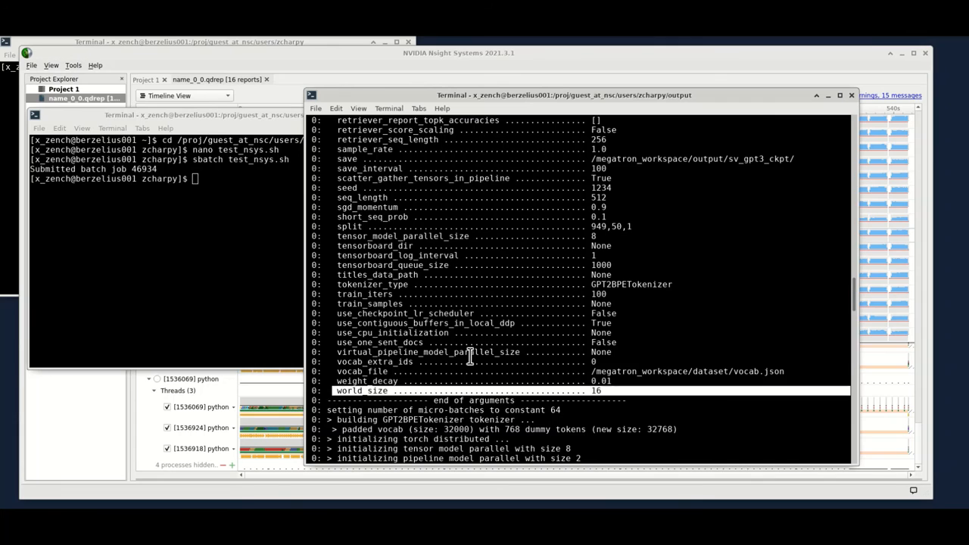
scroll("down", 3)
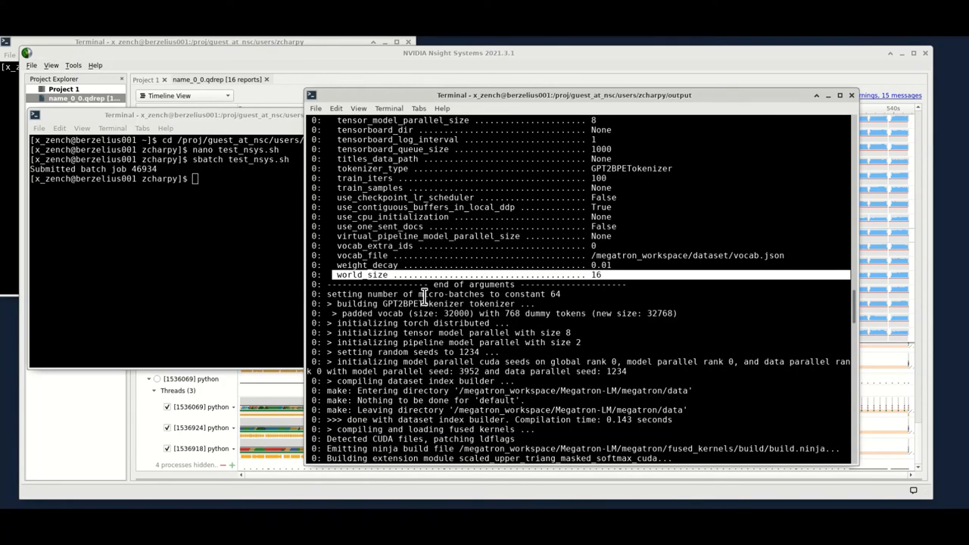
scroll("down", 3)
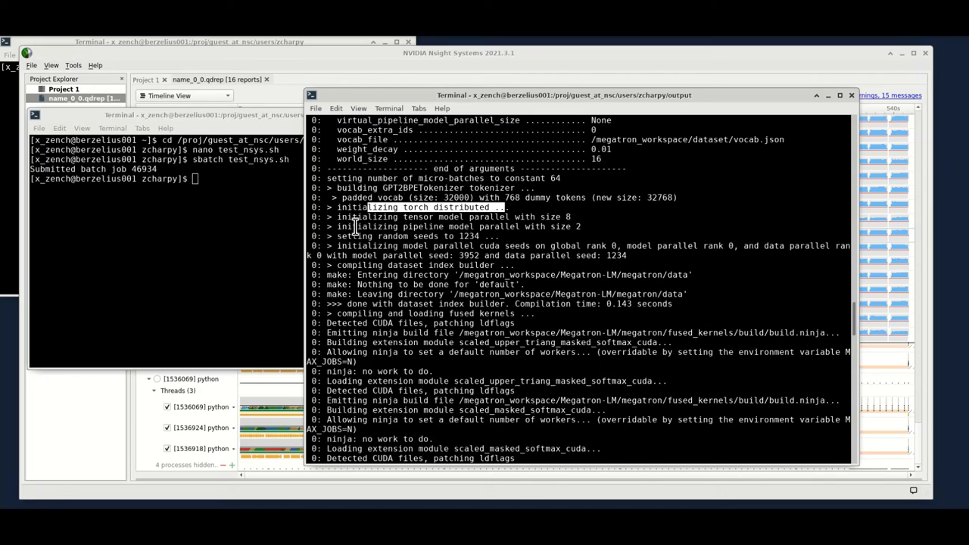
mouse_move(428, 236)
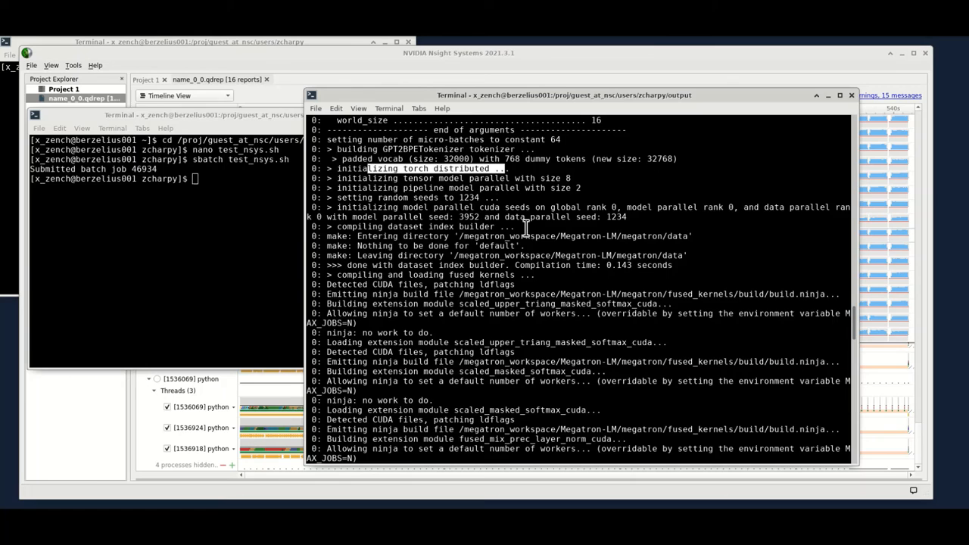
scroll("down", 3)
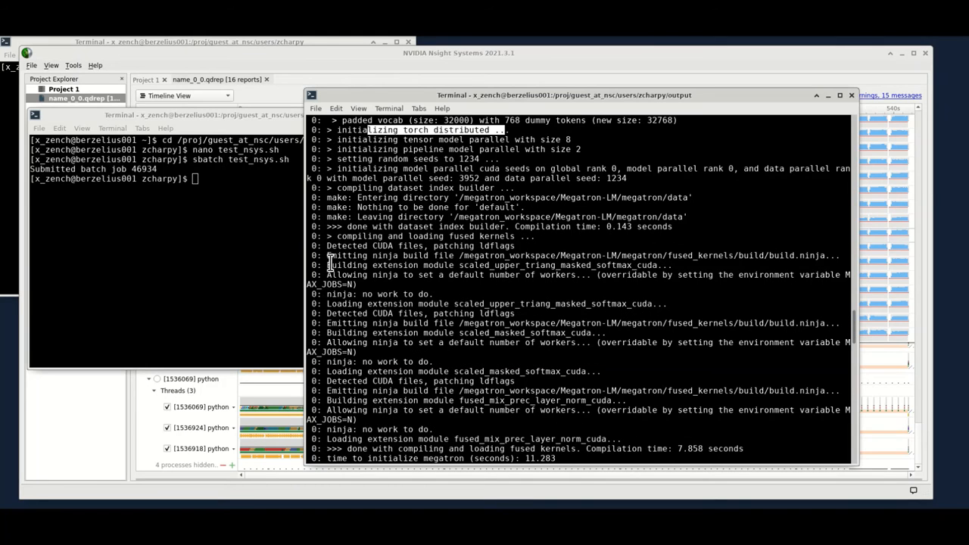
mouse_move(556, 265)
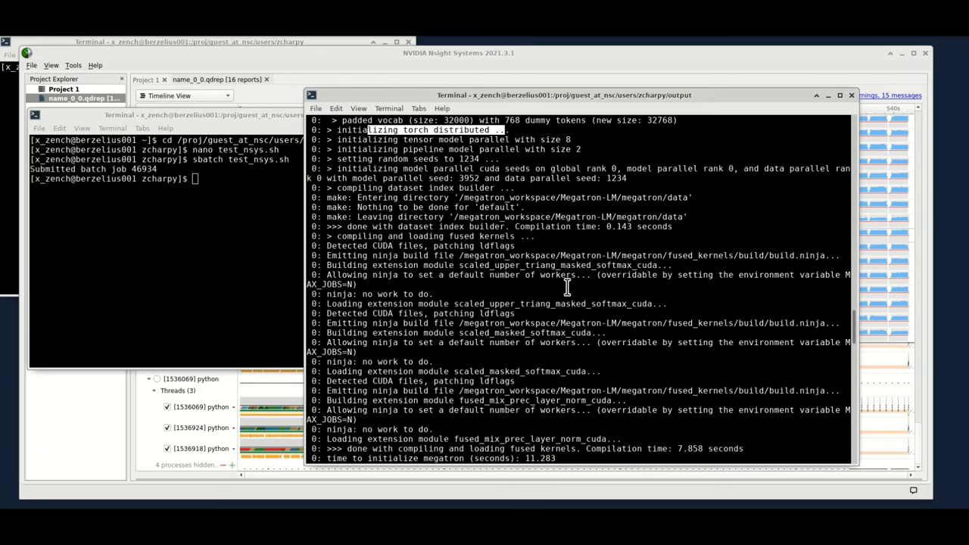
scroll("down", 3)
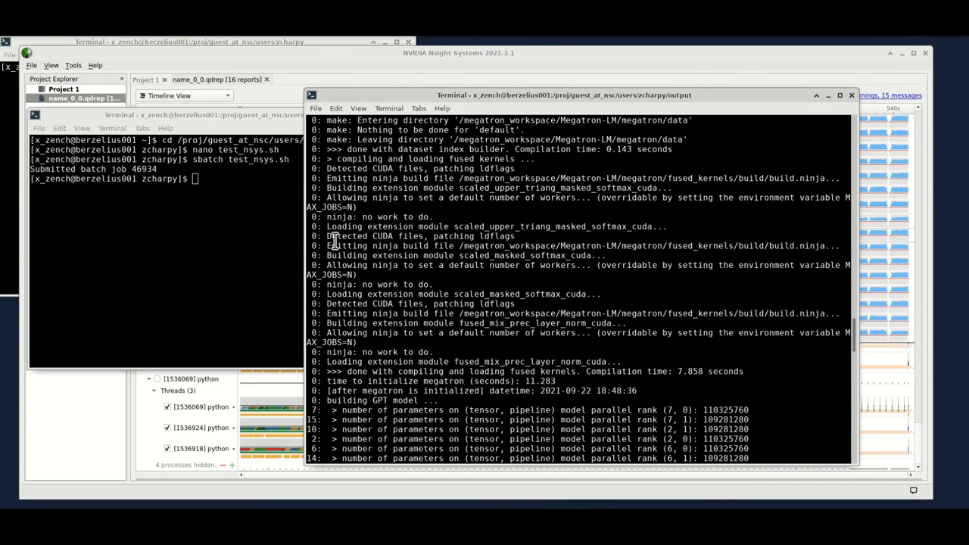
scroll("down", 3)
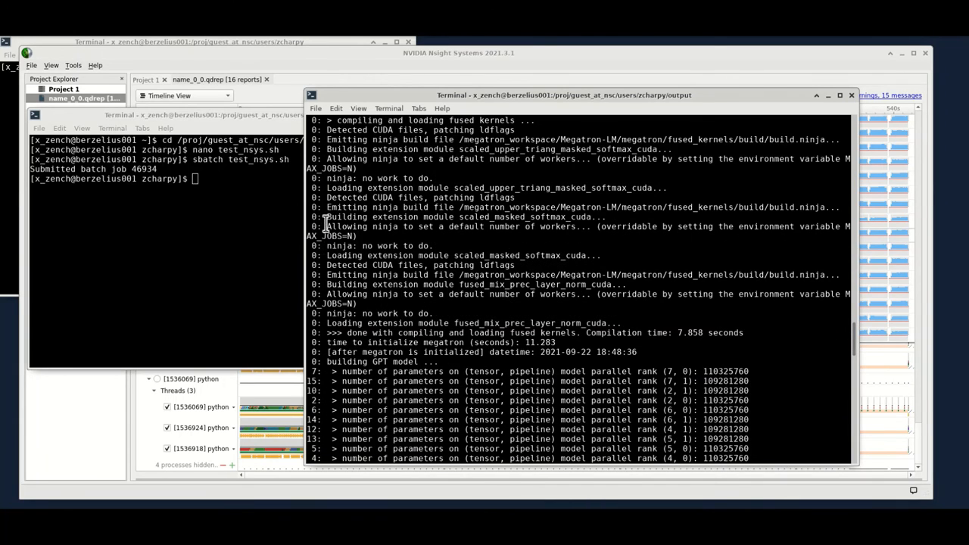
scroll("down", 3)
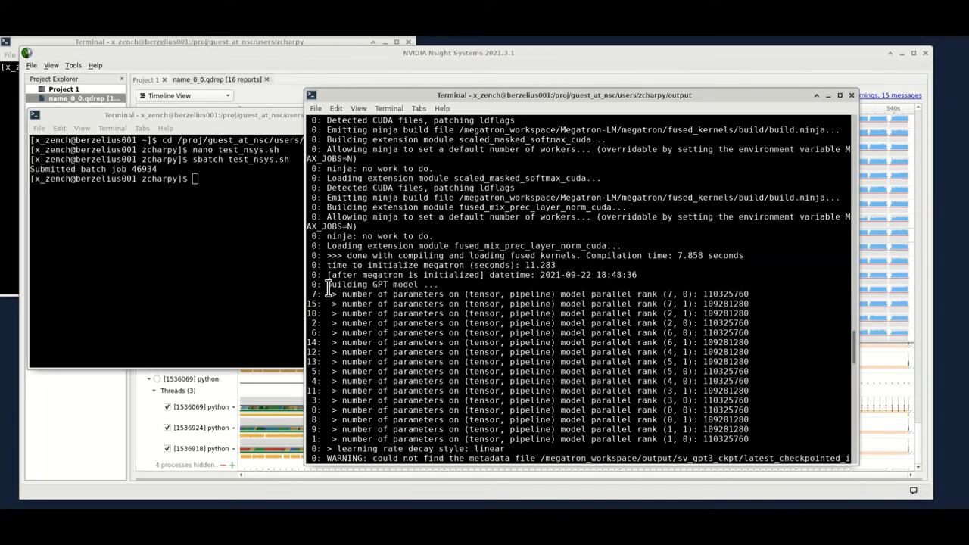
scroll("down", 3)
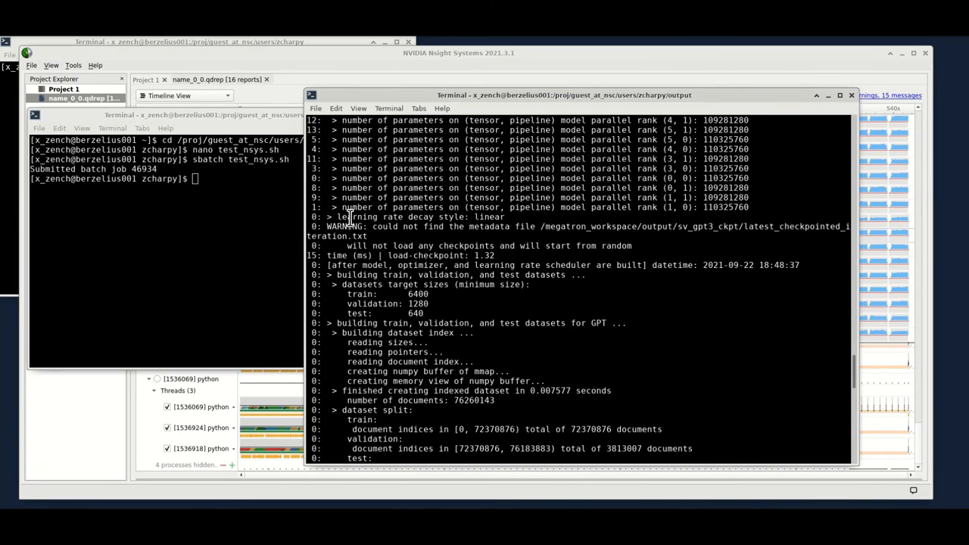
scroll("down", 3)
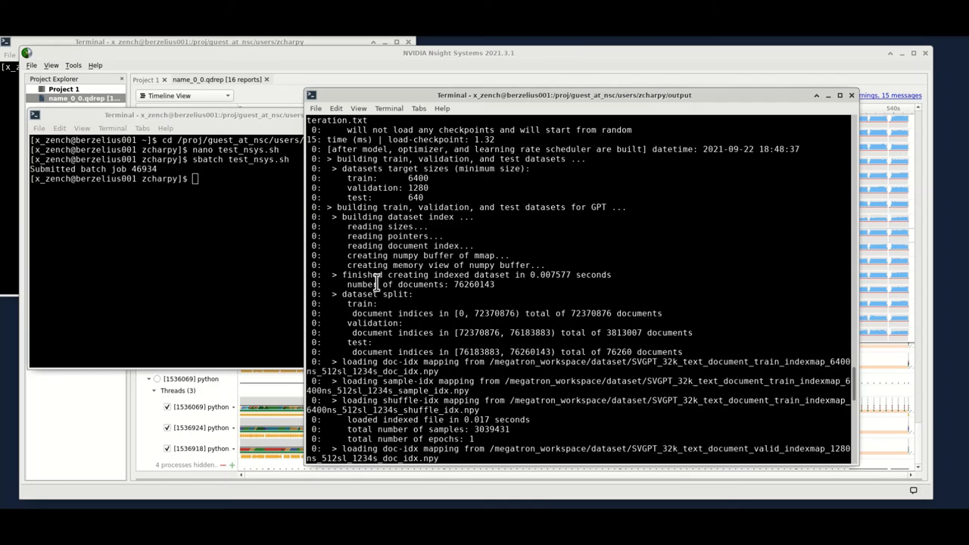
scroll("down", 3)
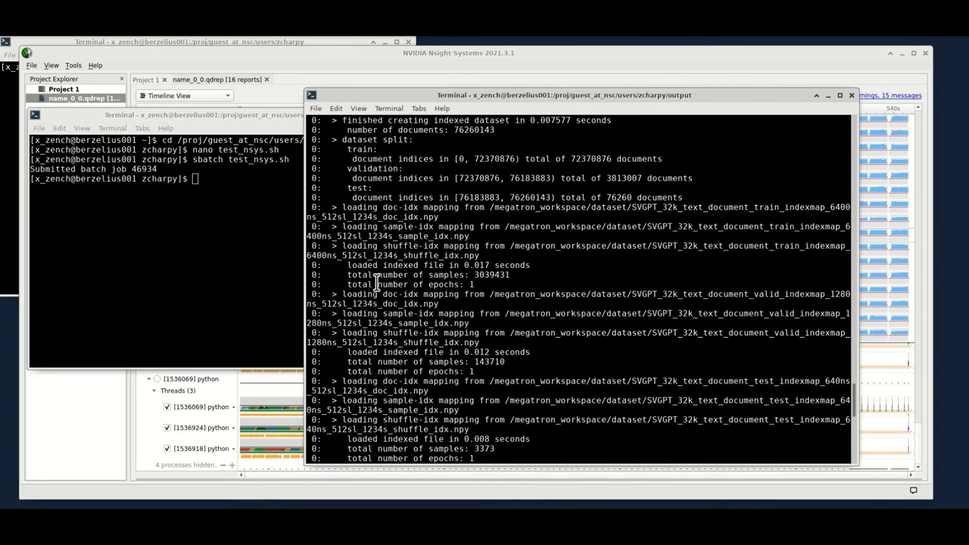
scroll("down", 3)
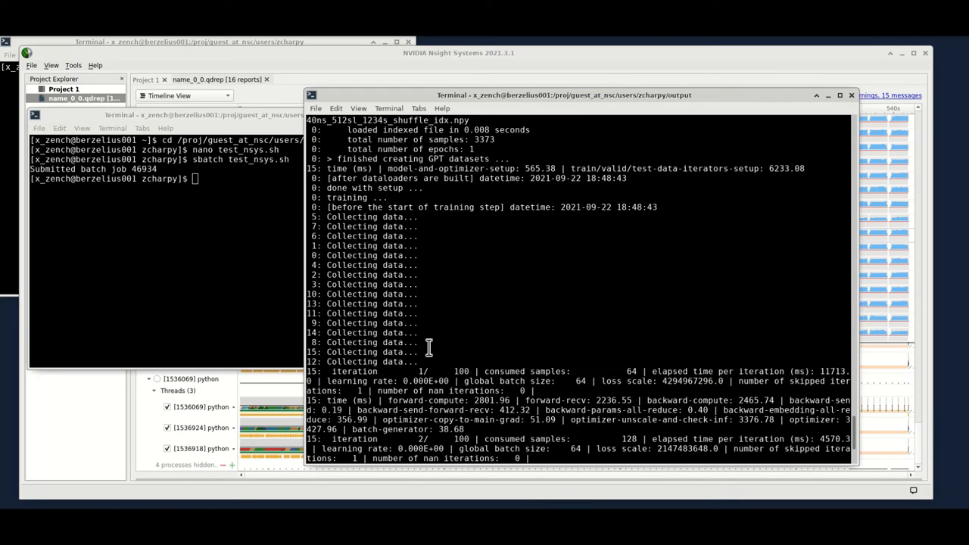
scroll("down", 3)
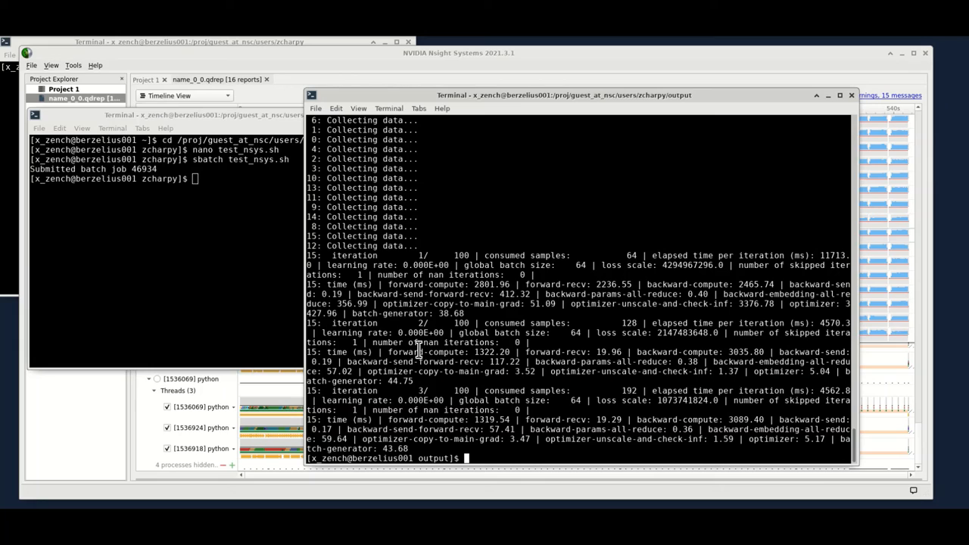
mouse_move(450, 343)
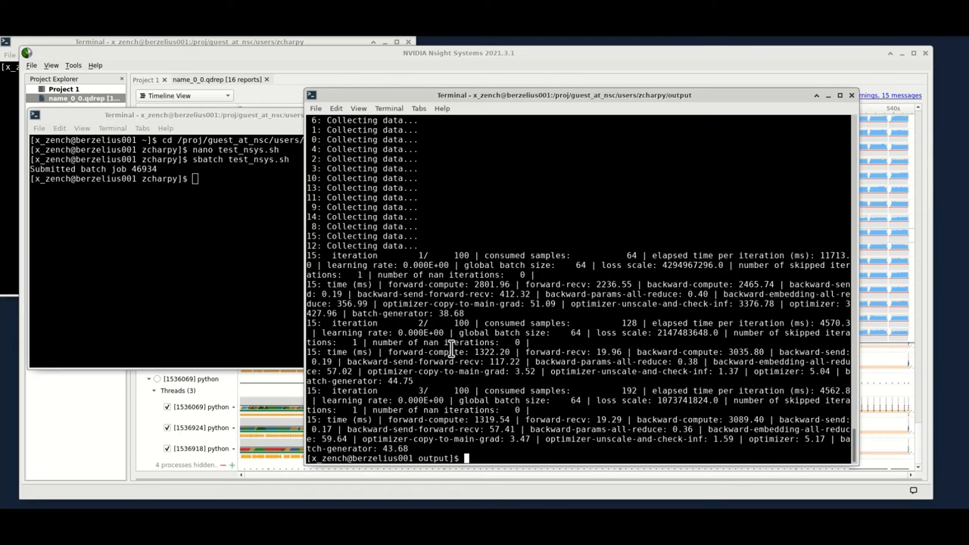
mouse_move(427, 390)
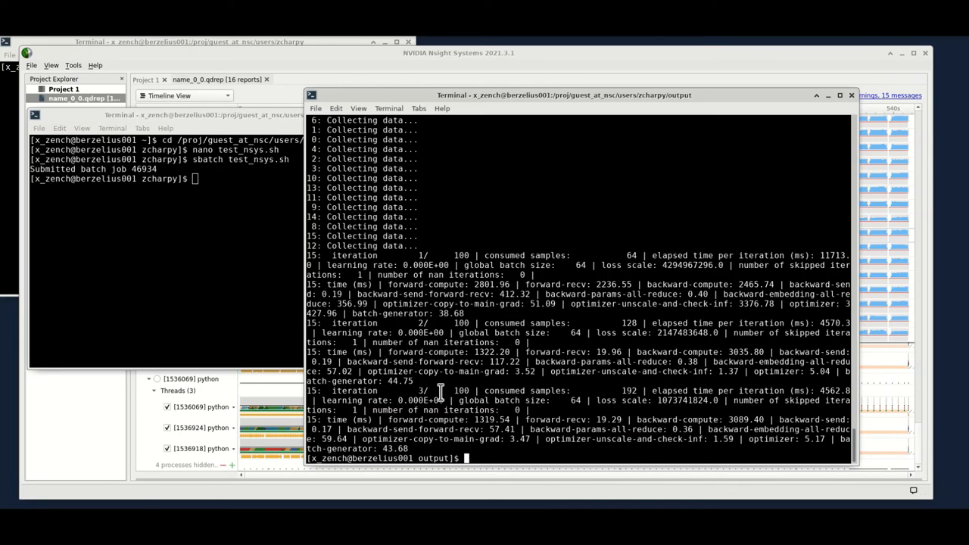
mouse_move(719, 66)
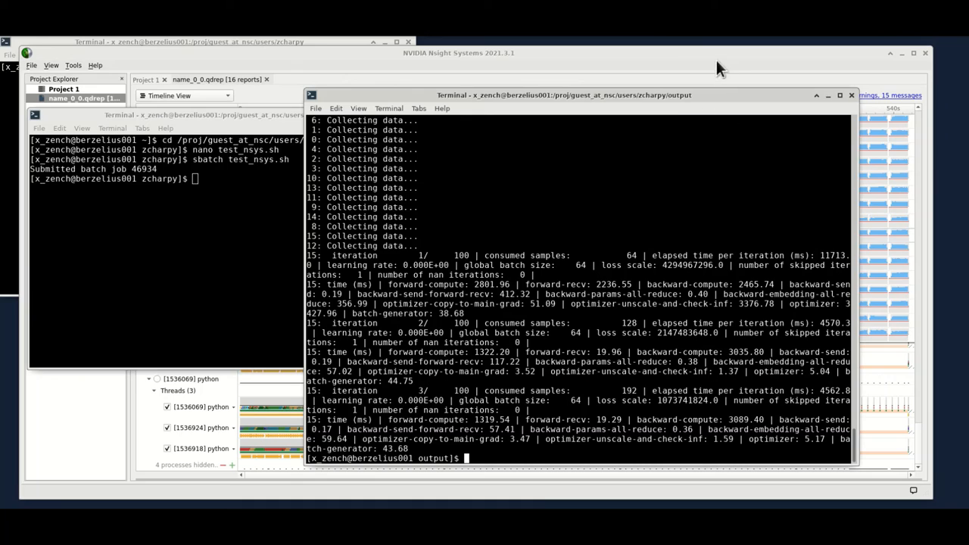
mouse_move(446, 67)
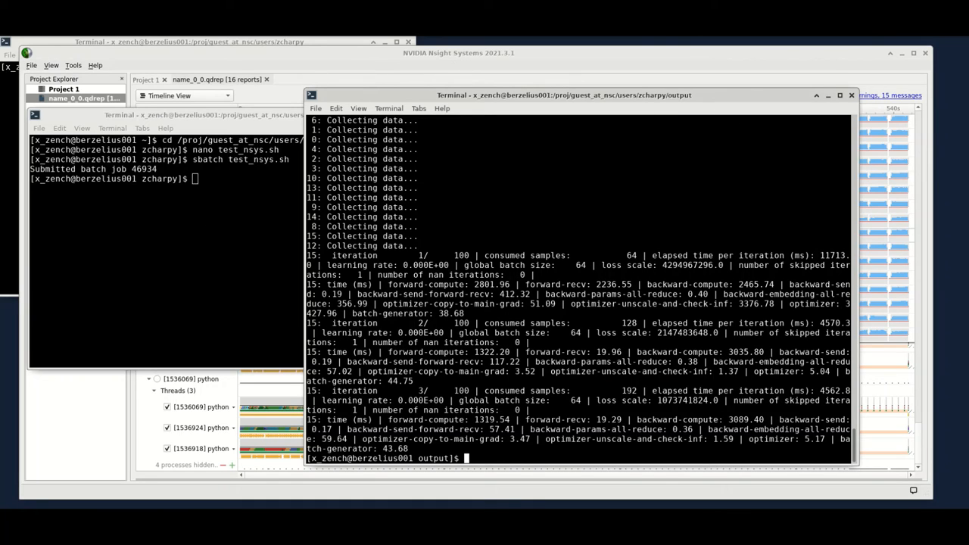
mouse_move(547, 268)
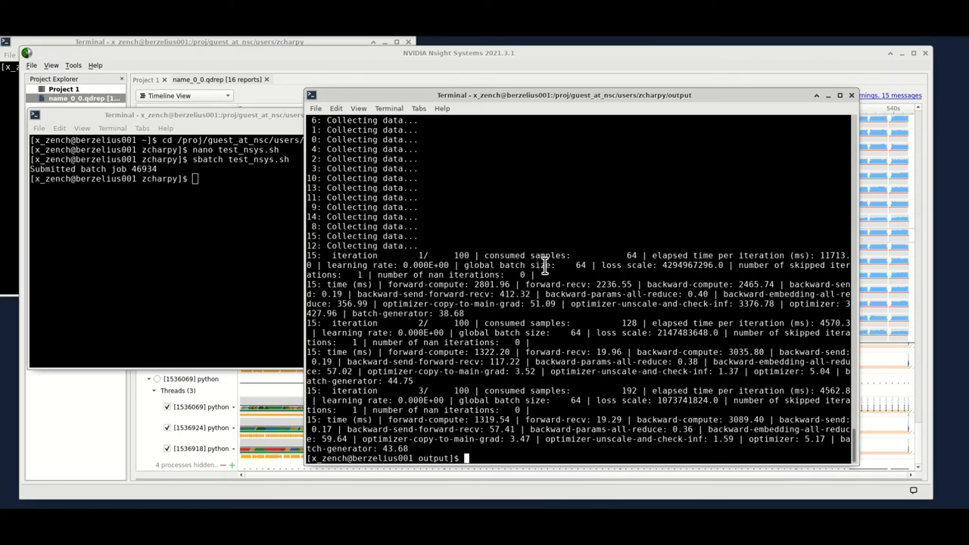
mouse_move(509, 282)
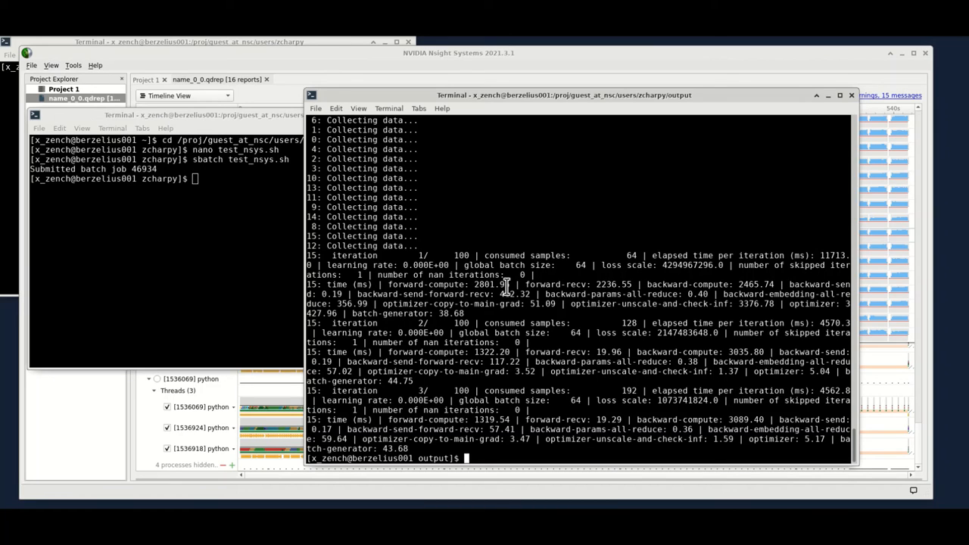
mouse_move(878, 148)
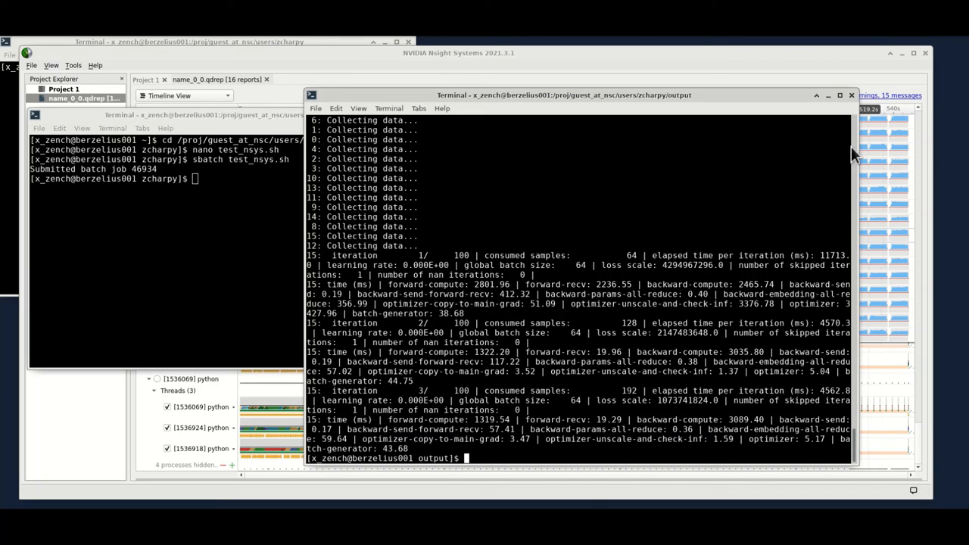
mouse_move(764, 176)
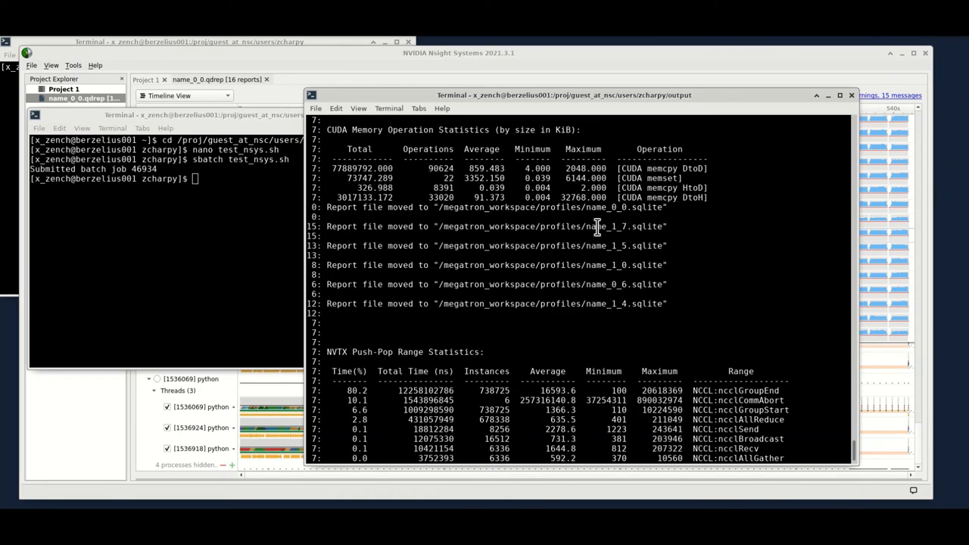
mouse_move(618, 207)
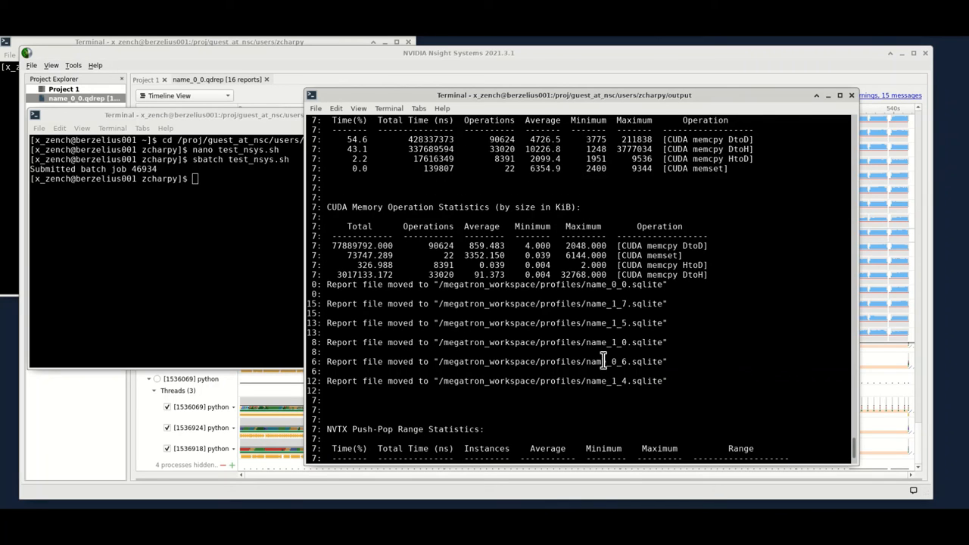
mouse_move(619, 310)
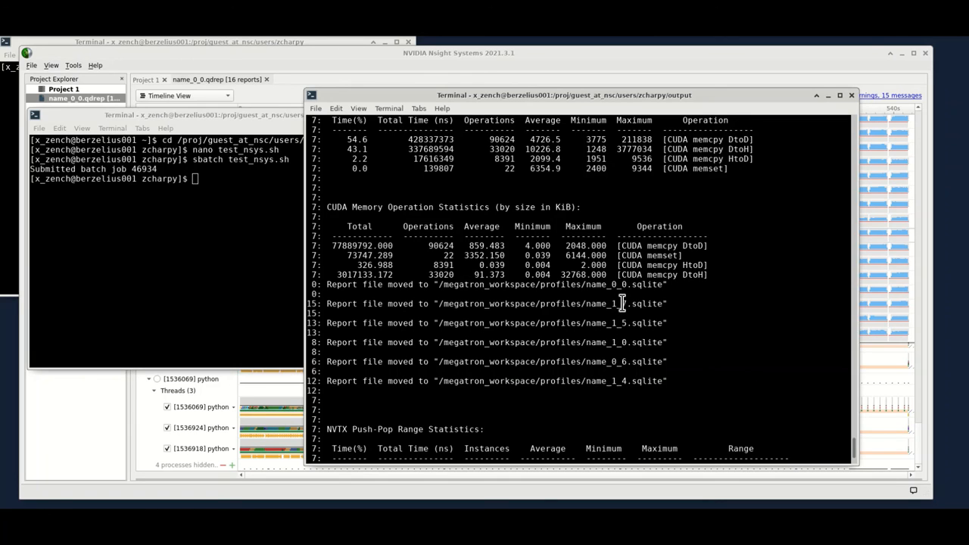
mouse_move(627, 304)
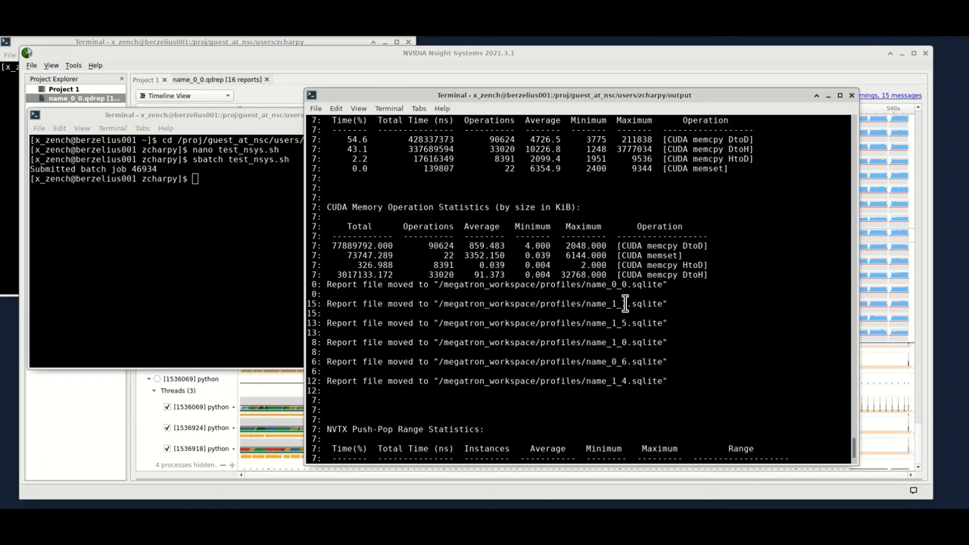
mouse_move(223, 191)
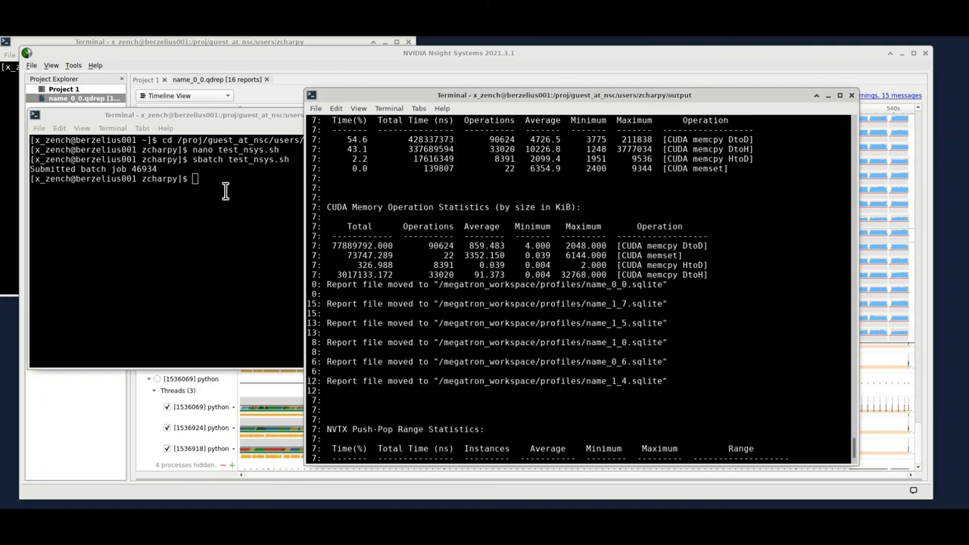
- Run 'ls profiles/' to list the per-rank .qdrep and .sqlite report files
type("ls profiles/")
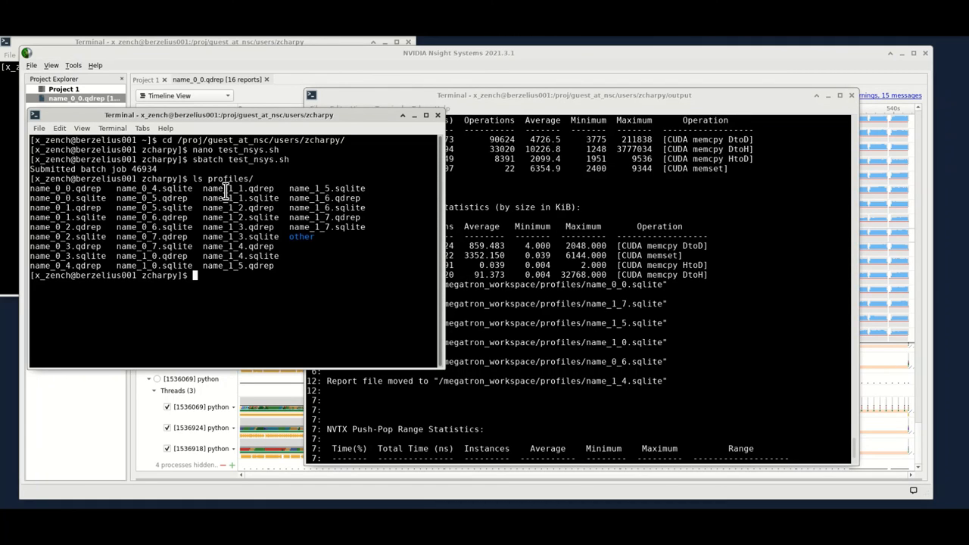
mouse_move(201, 207)
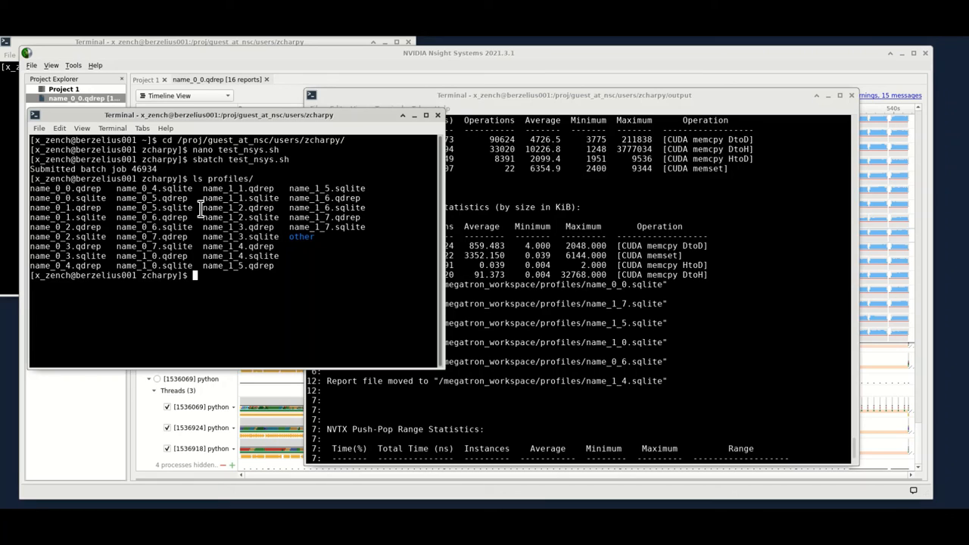